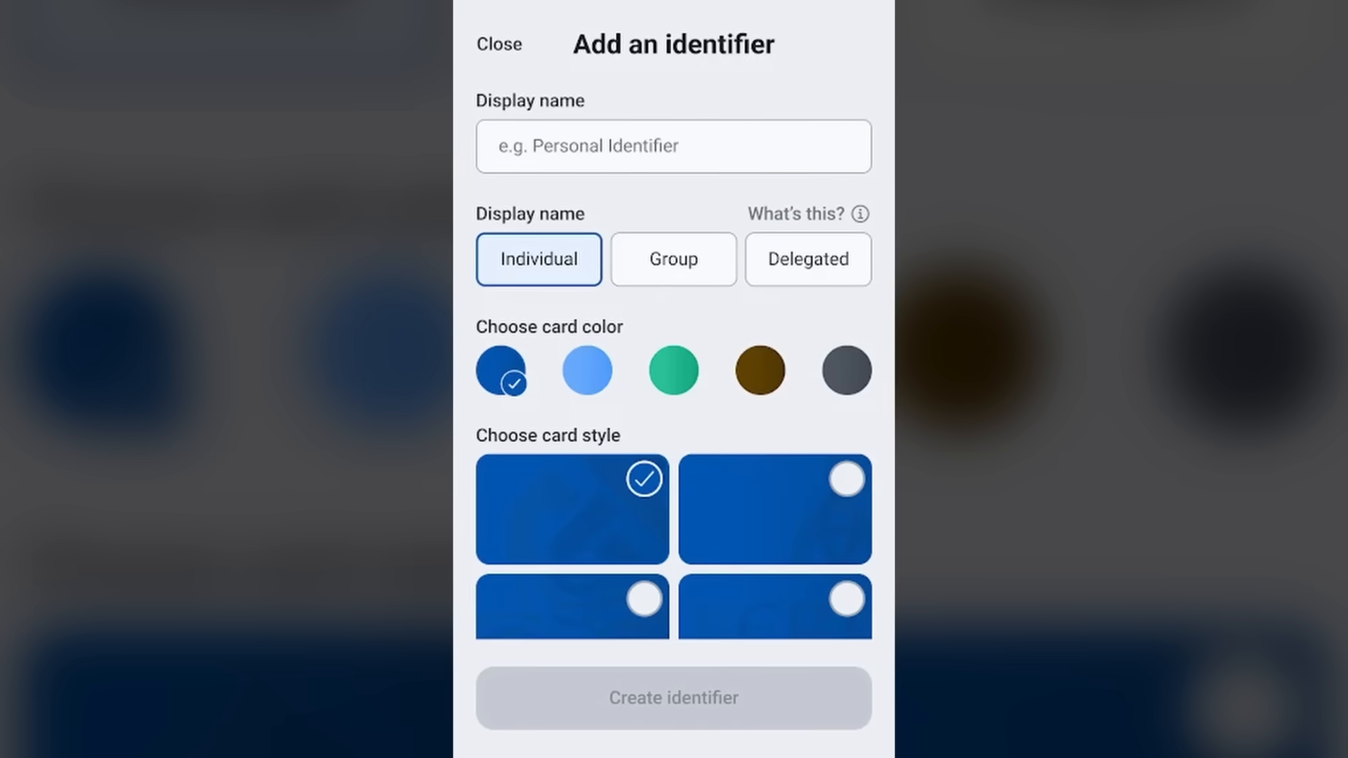
Close the Add an identifier sheet to reach the Welcome to Veridian screen
{"action": "left_click", "coordinate": [499, 43]}
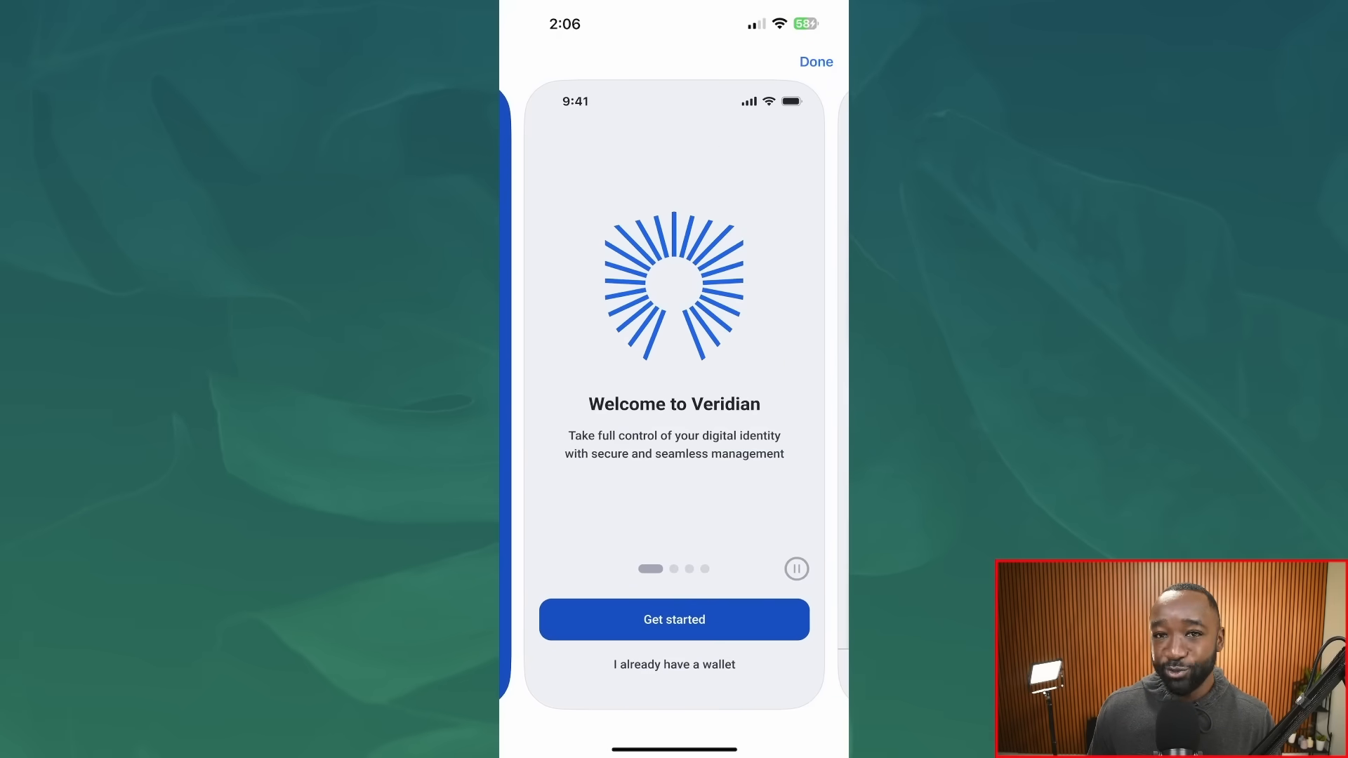
{"action": "left_click", "coordinate": [674, 620]}
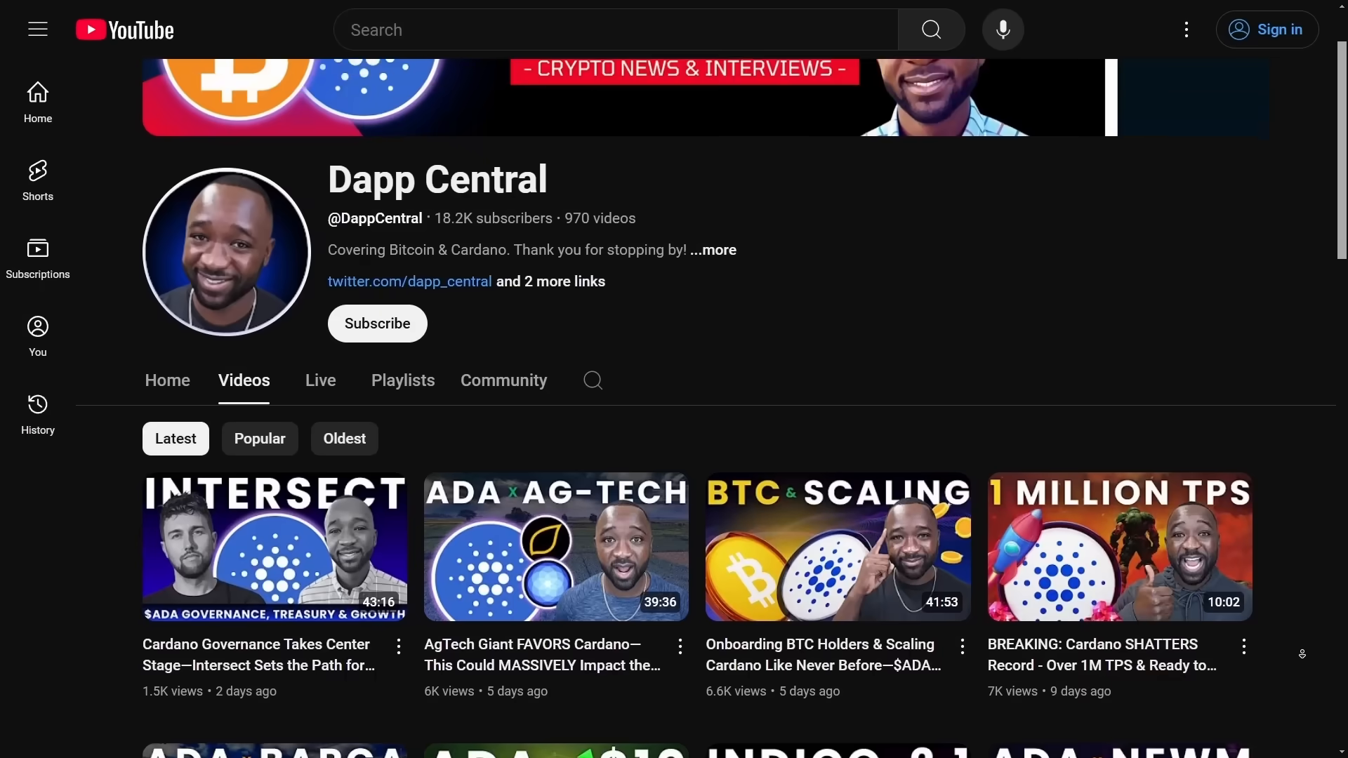
{"action": "scroll", "scroll_direction": "down", "scroll_amount": 3}
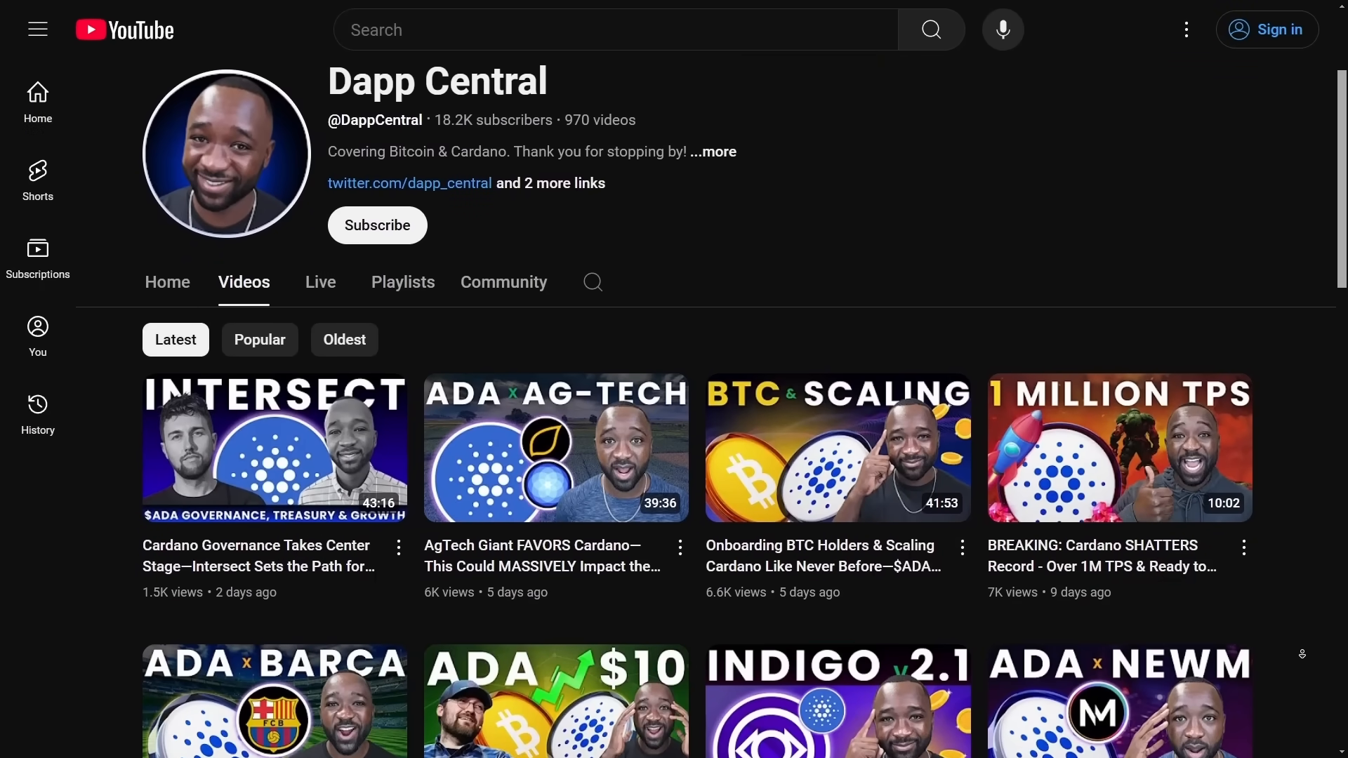
{"action": "scroll", "scroll_direction": "down", "scroll_amount": 3}
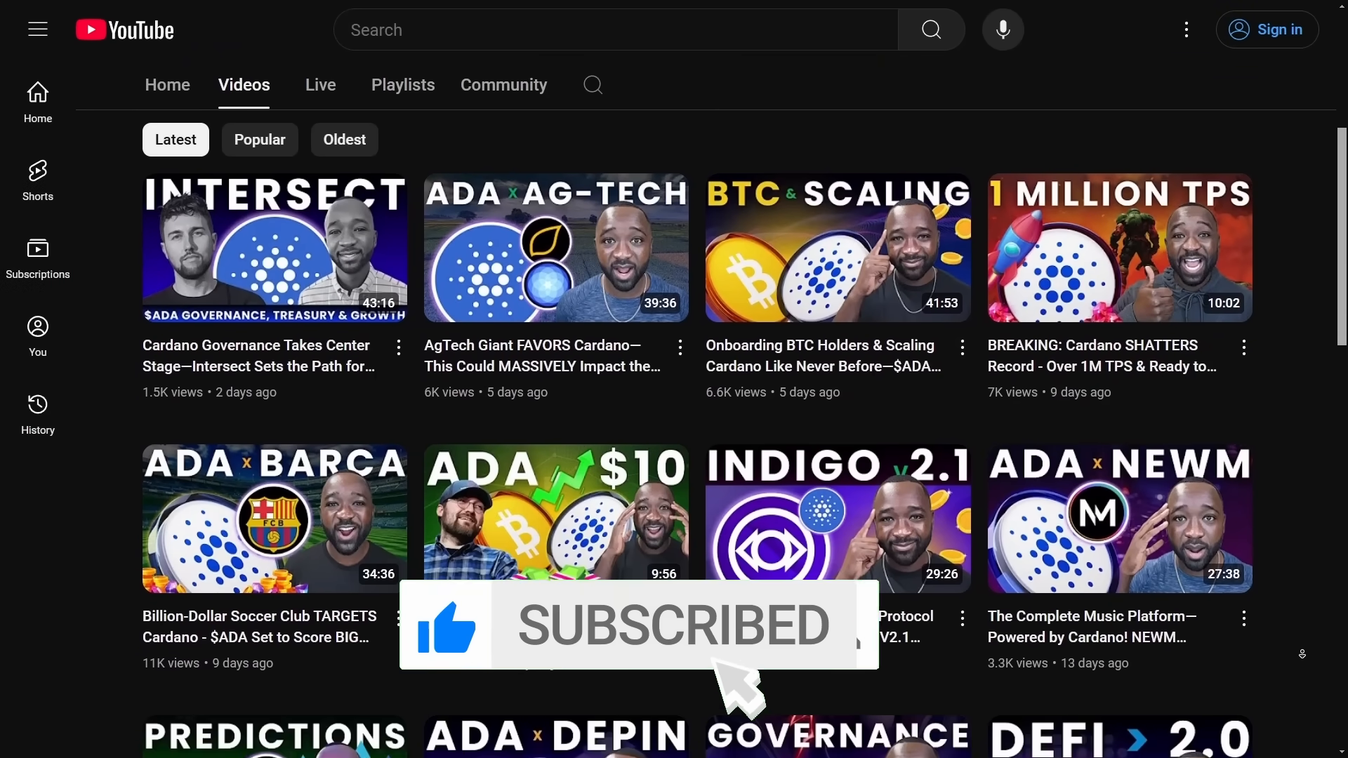
{"action": "scroll", "scroll_direction": "down", "scroll_amount": 3}
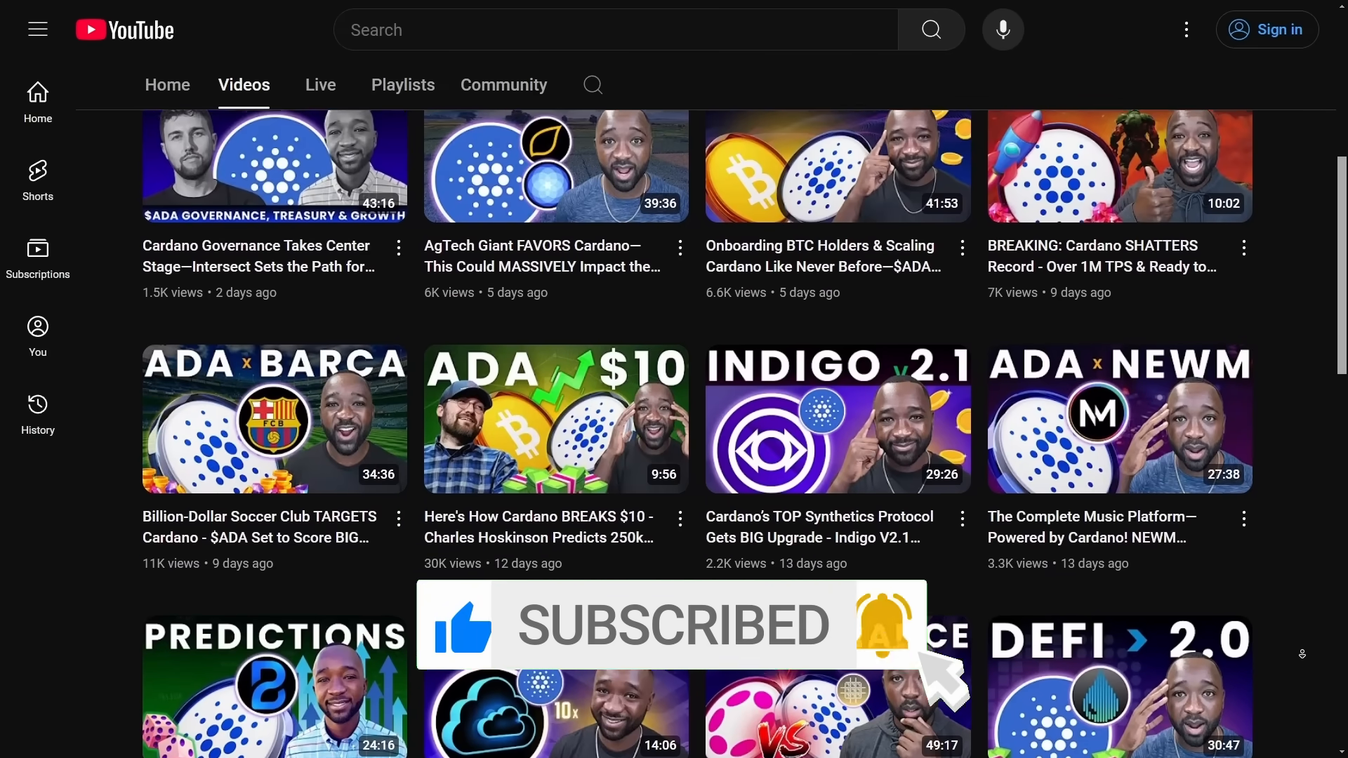
{"action": "scroll", "scroll_direction": "down", "scroll_amount": 3}
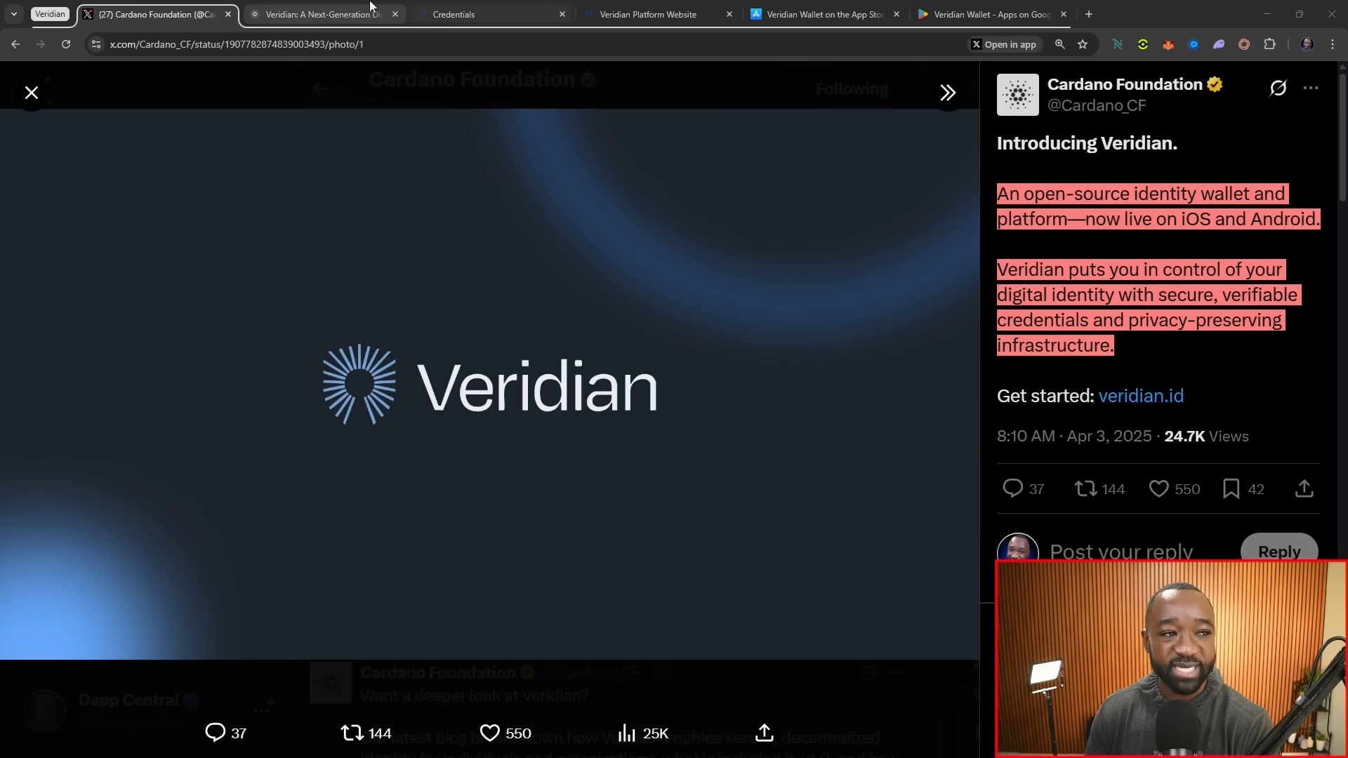
Switch to the 'Veridian: A Next-Generation Digital Identity Platform' blog article
{"action": "left_click", "coordinate": [322, 14]}
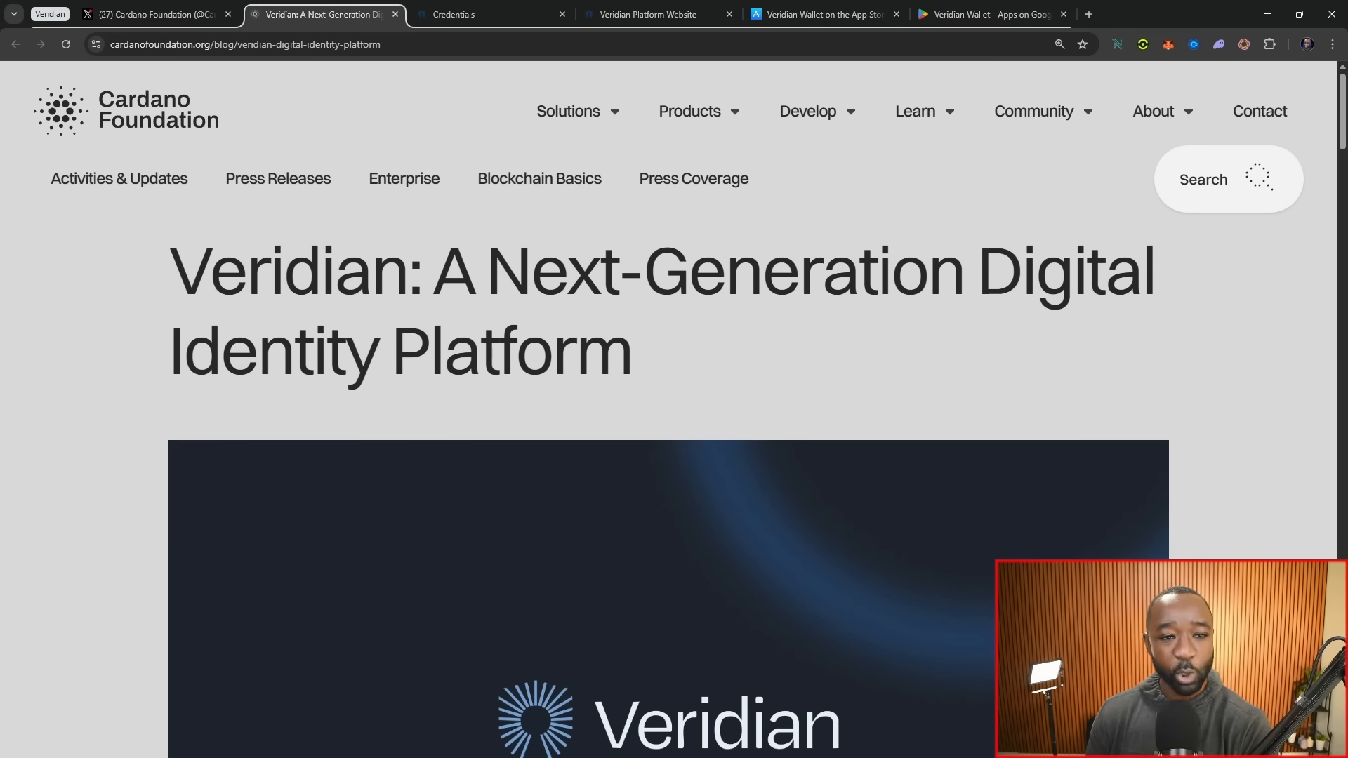
{"action": "scroll", "scroll_direction": "down", "scroll_amount": 3}
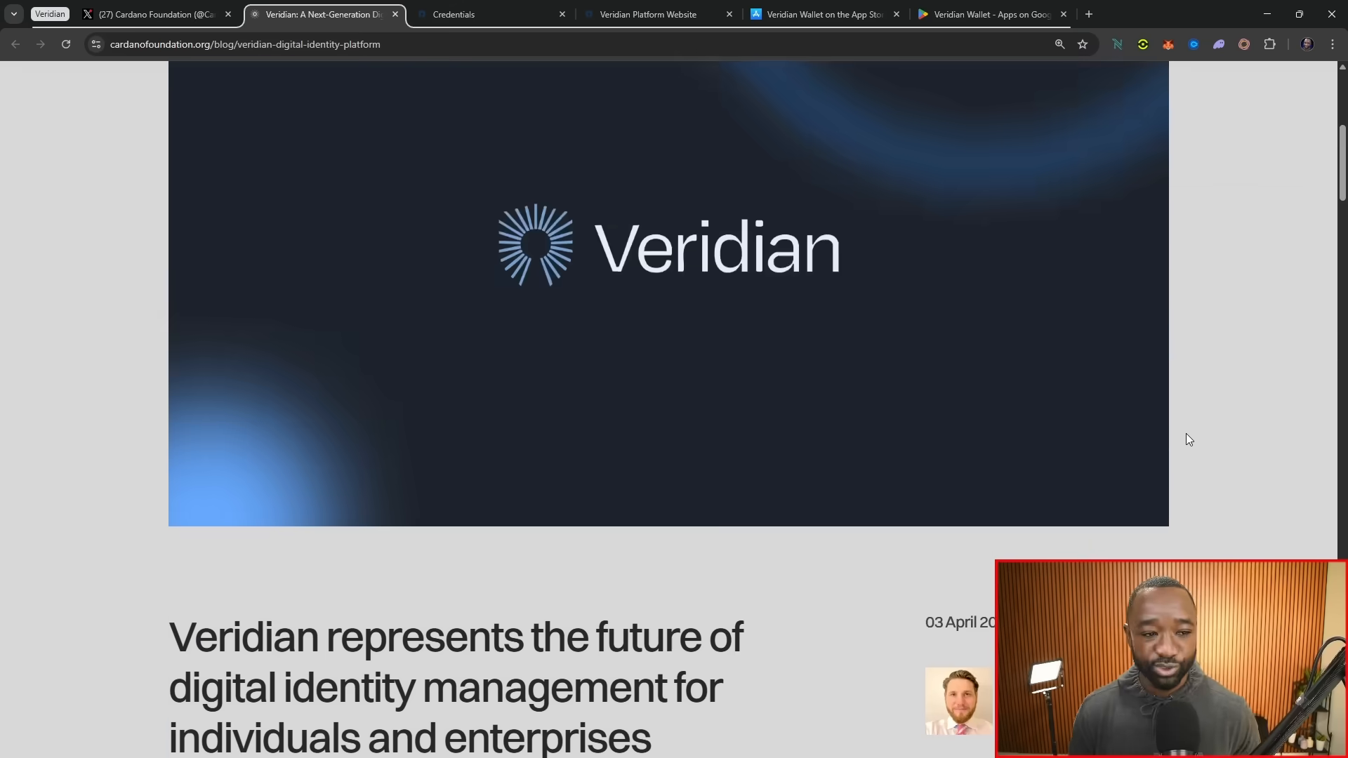
{"action": "scroll", "scroll_direction": "down", "scroll_amount": 3}
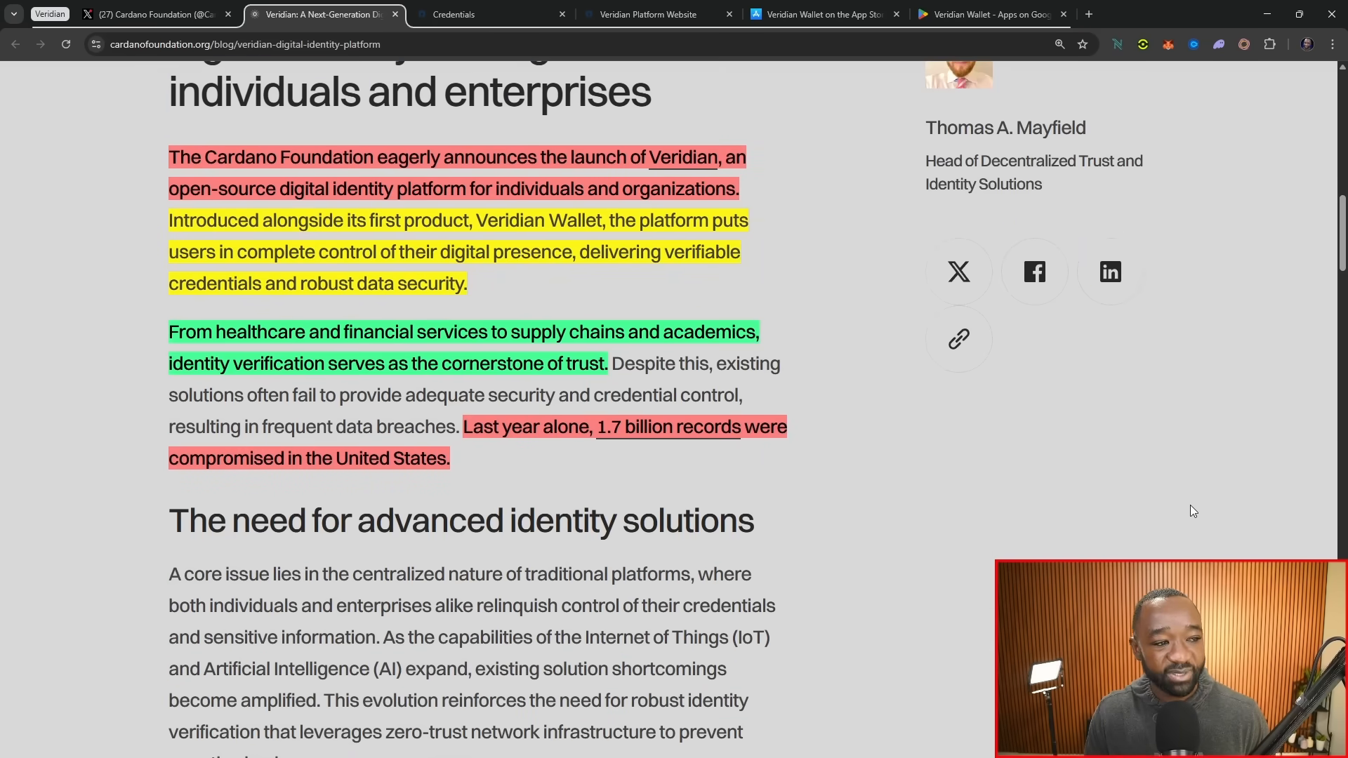
{"action": "mouse_move", "coordinate": [1154, 542]}
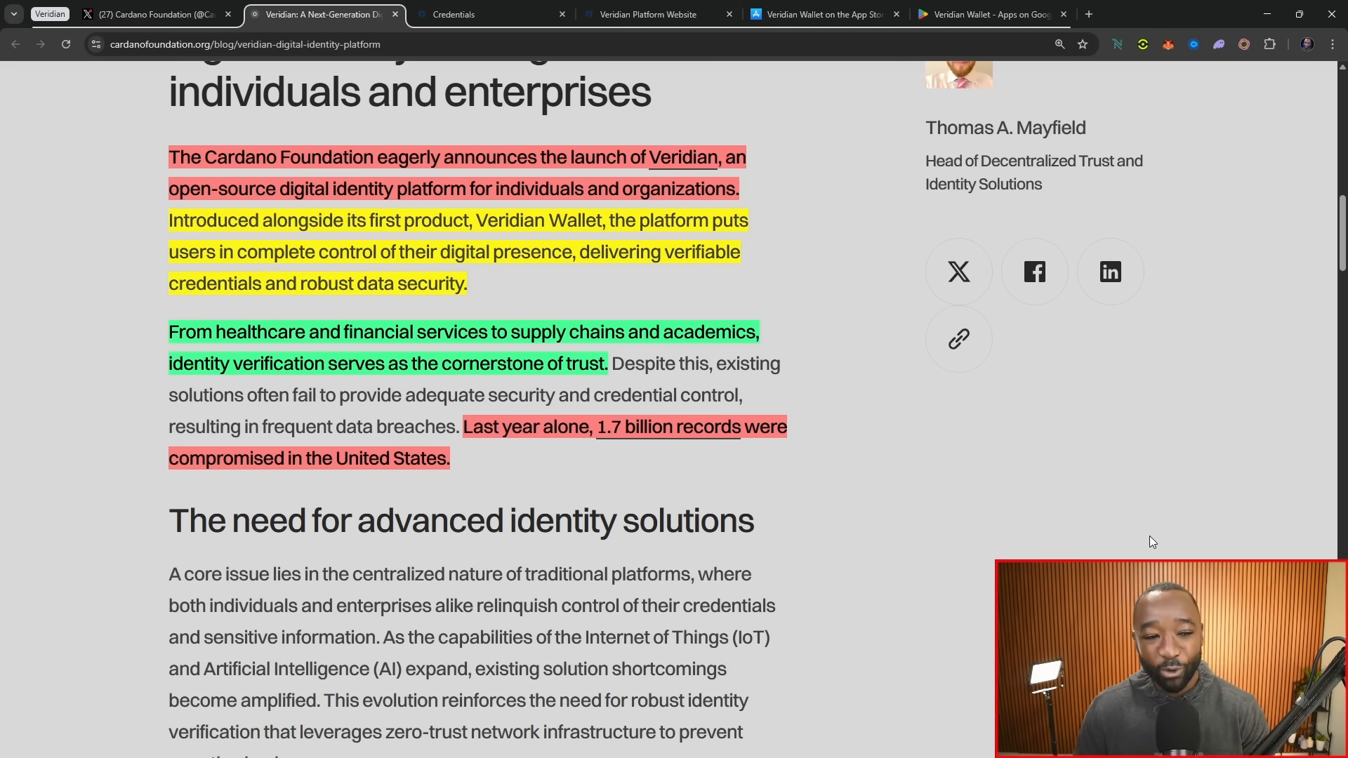
{"action": "mouse_move", "coordinate": [750, 481]}
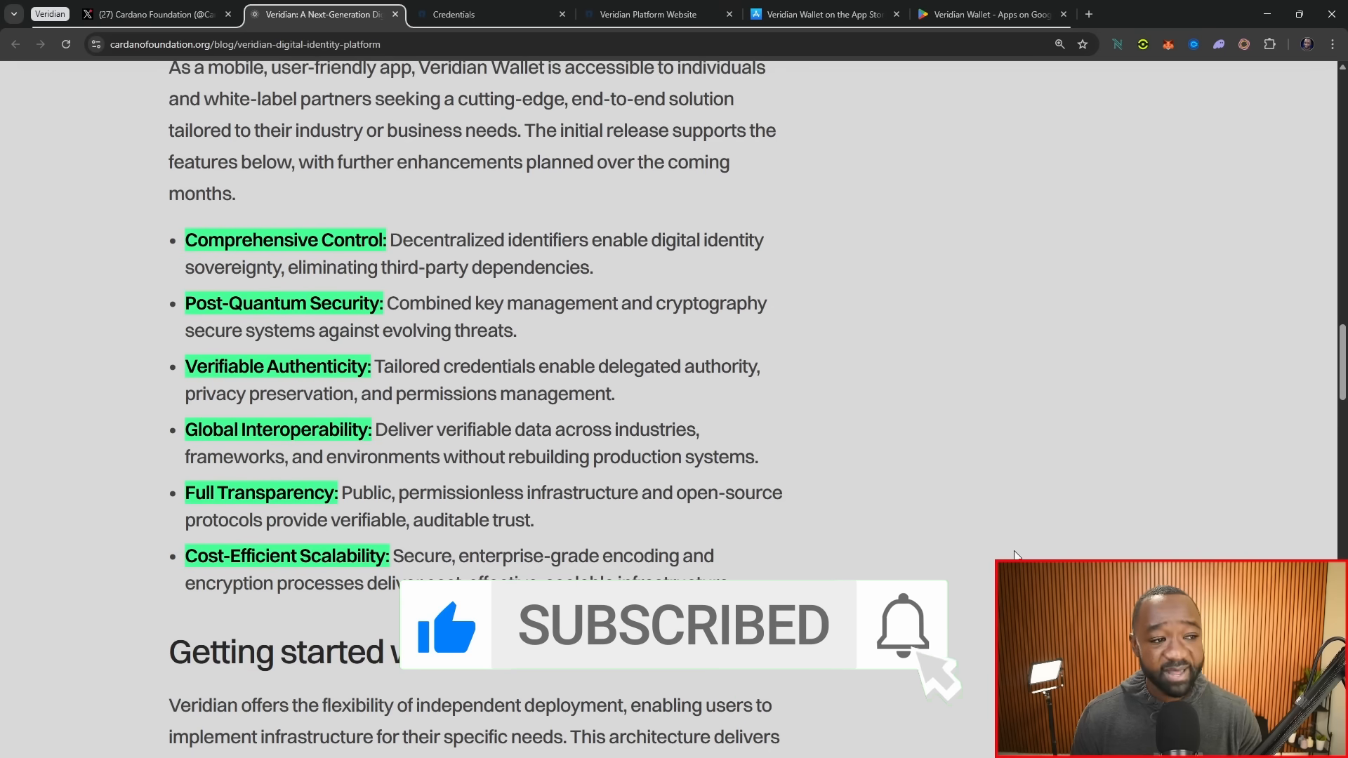
{"action": "mouse_move", "coordinate": [1008, 558]}
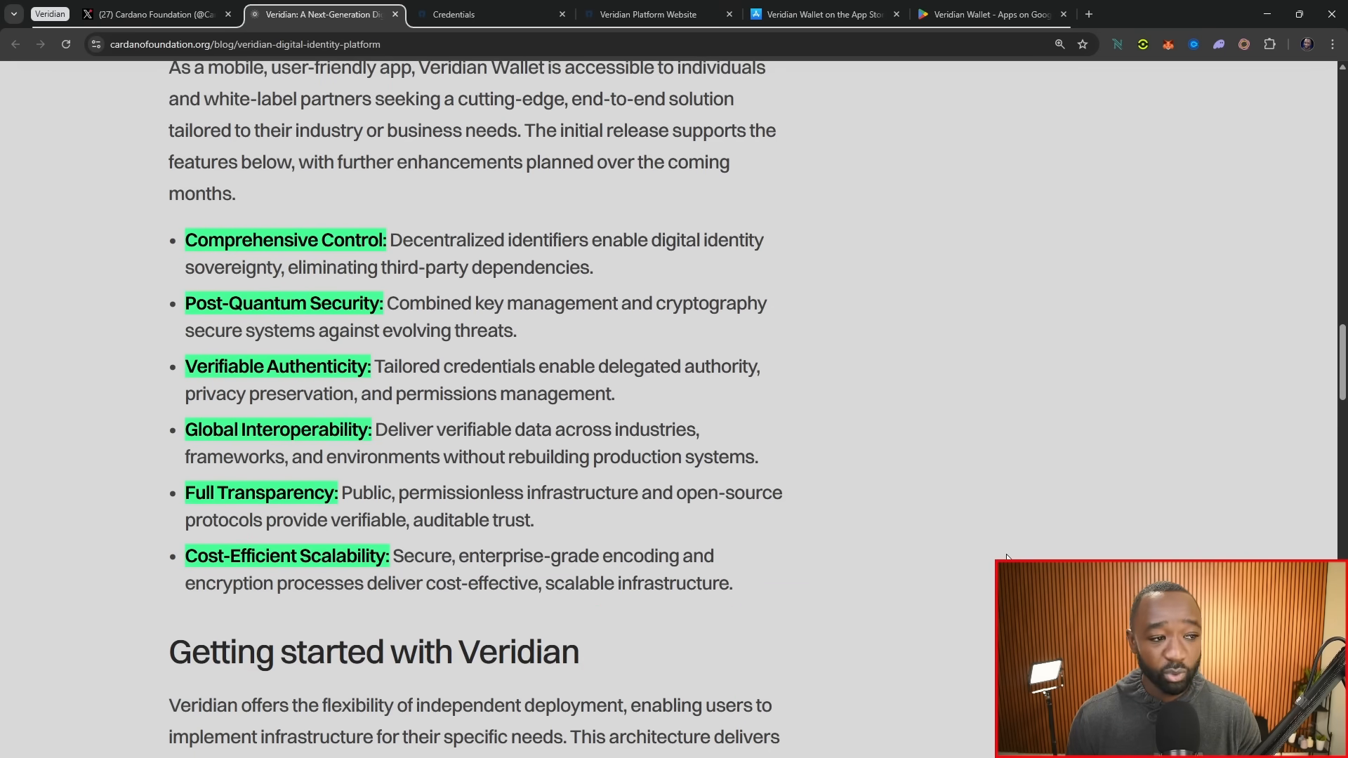
{"action": "mouse_move", "coordinate": [971, 505]}
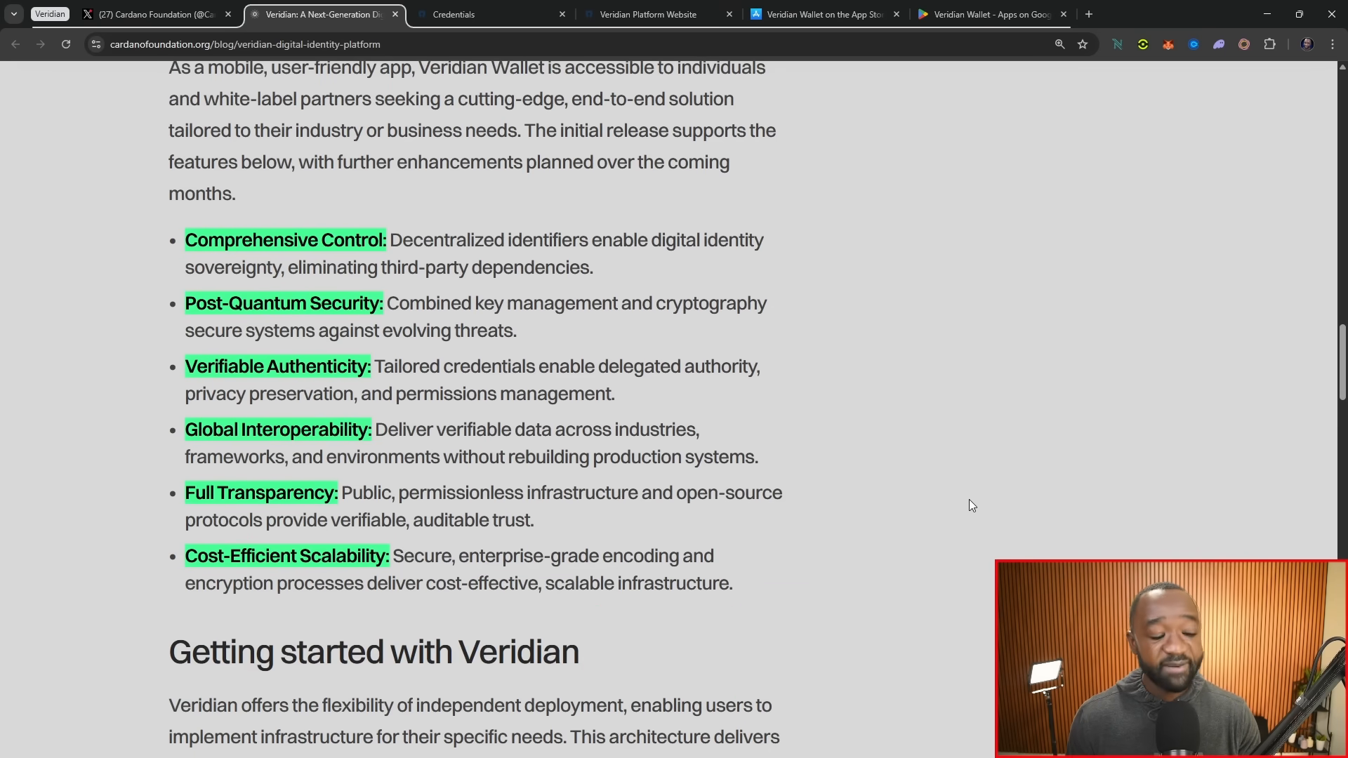
Read to the end of the Veridian blog article, then go to the Credentials docs page
{"action": "scroll", "scroll_direction": "down", "scroll_amount": 3}
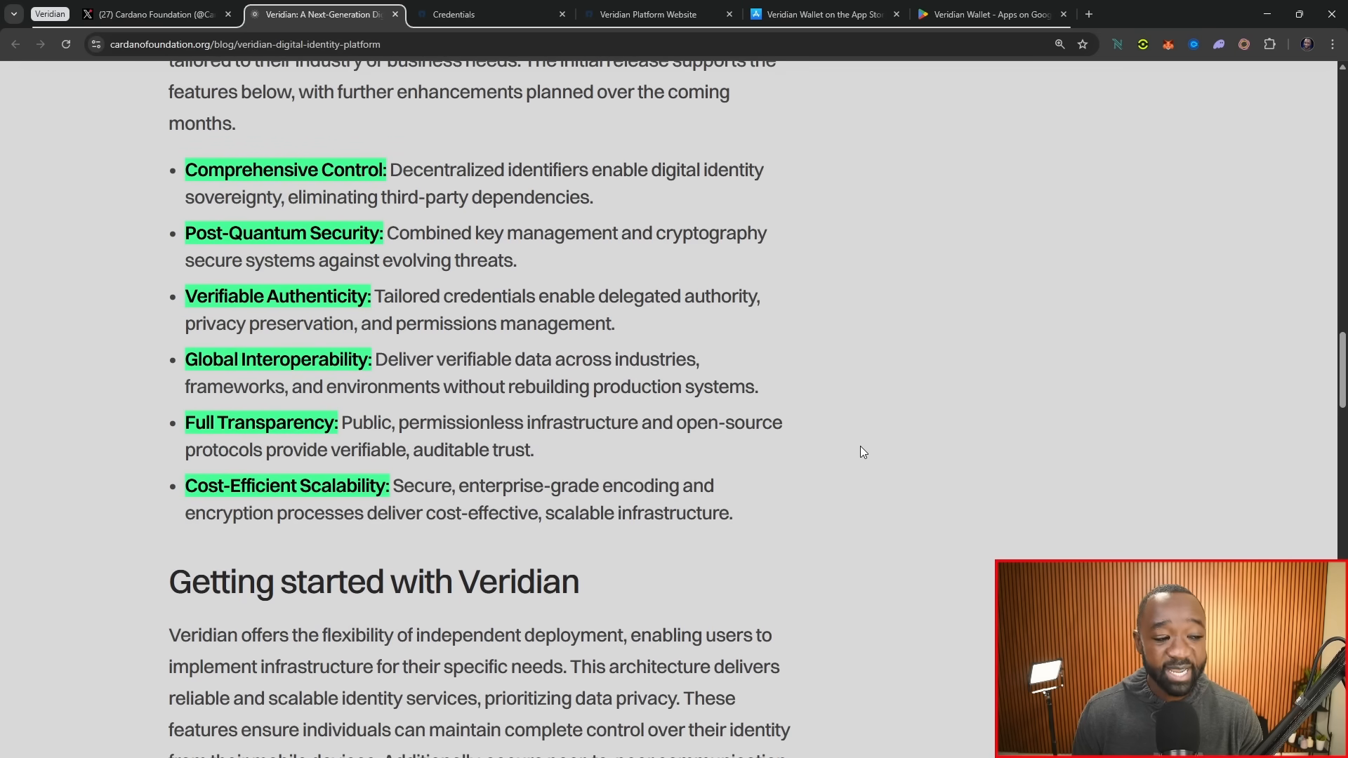
{"action": "mouse_move", "coordinate": [856, 459]}
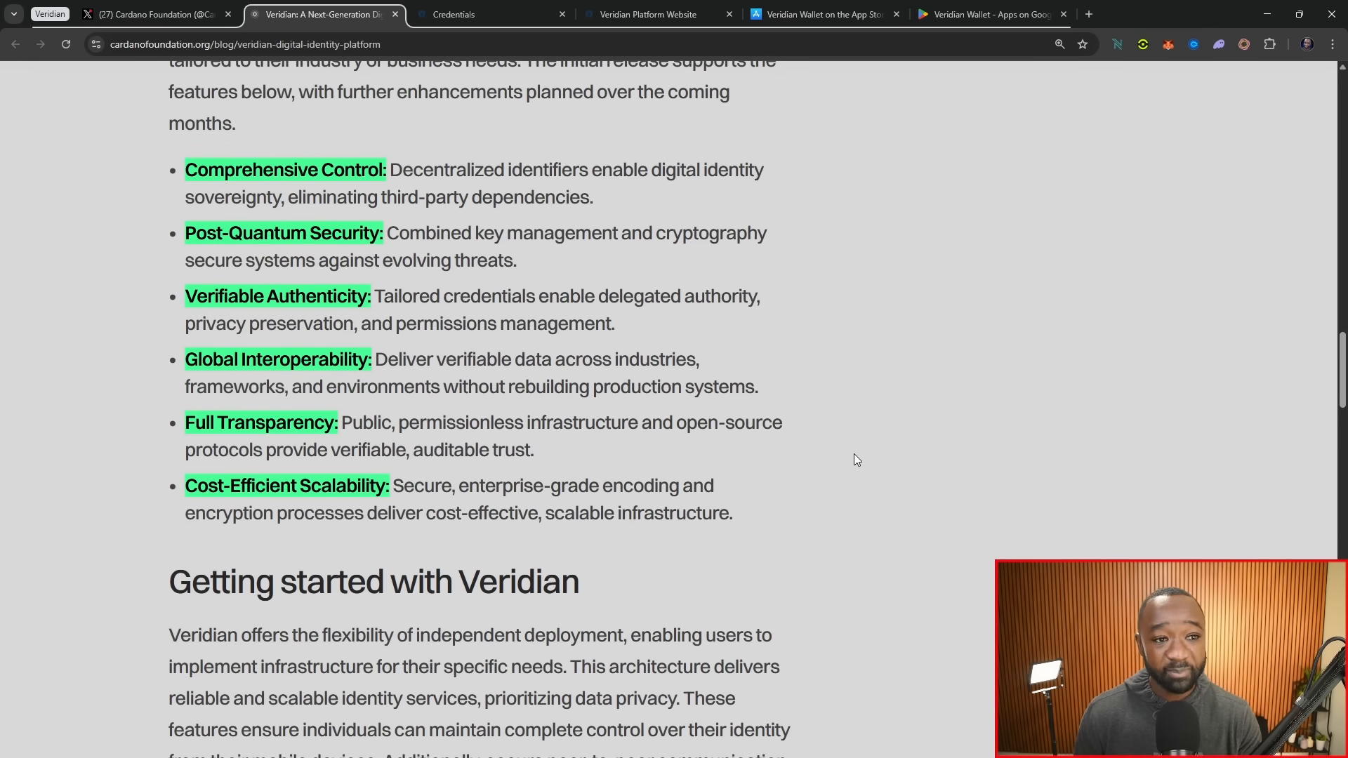
{"action": "scroll", "scroll_direction": "down", "scroll_amount": 3}
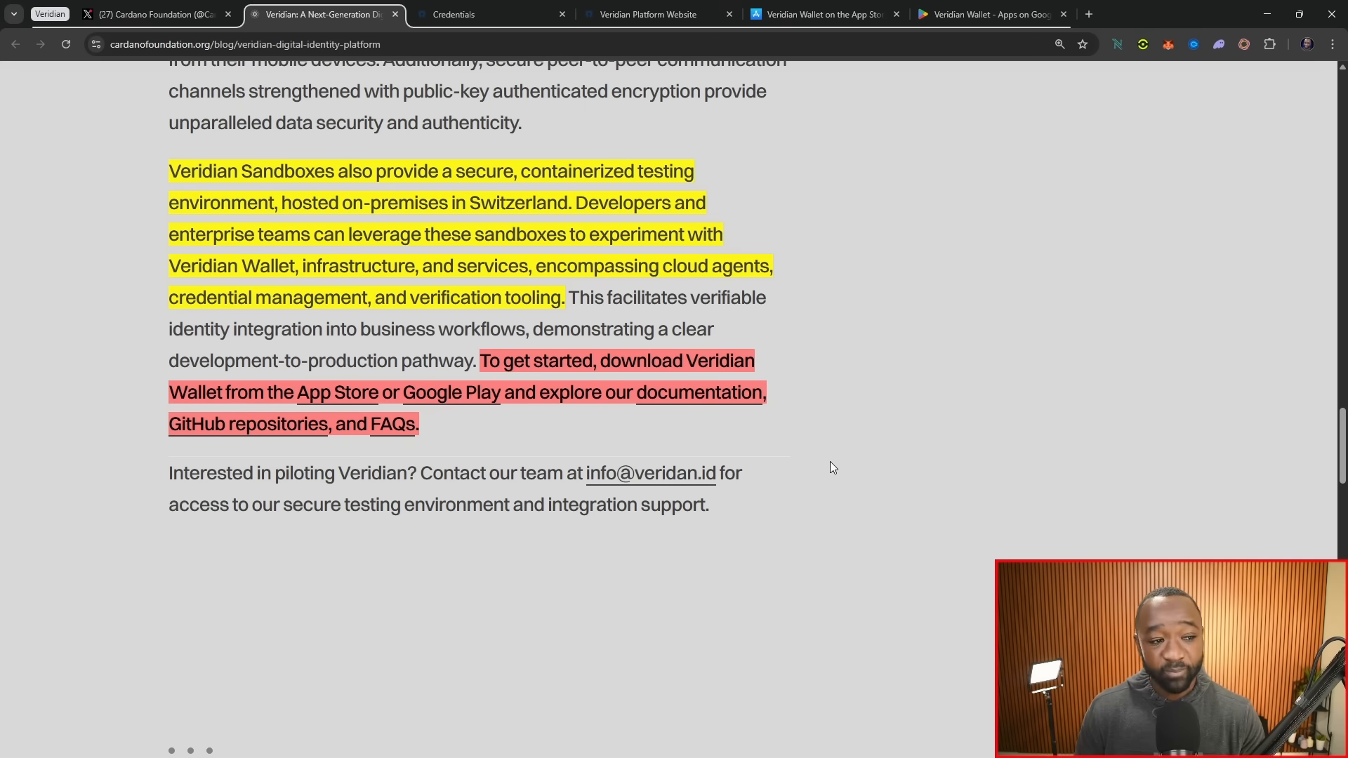
{"action": "mouse_move", "coordinate": [782, 456]}
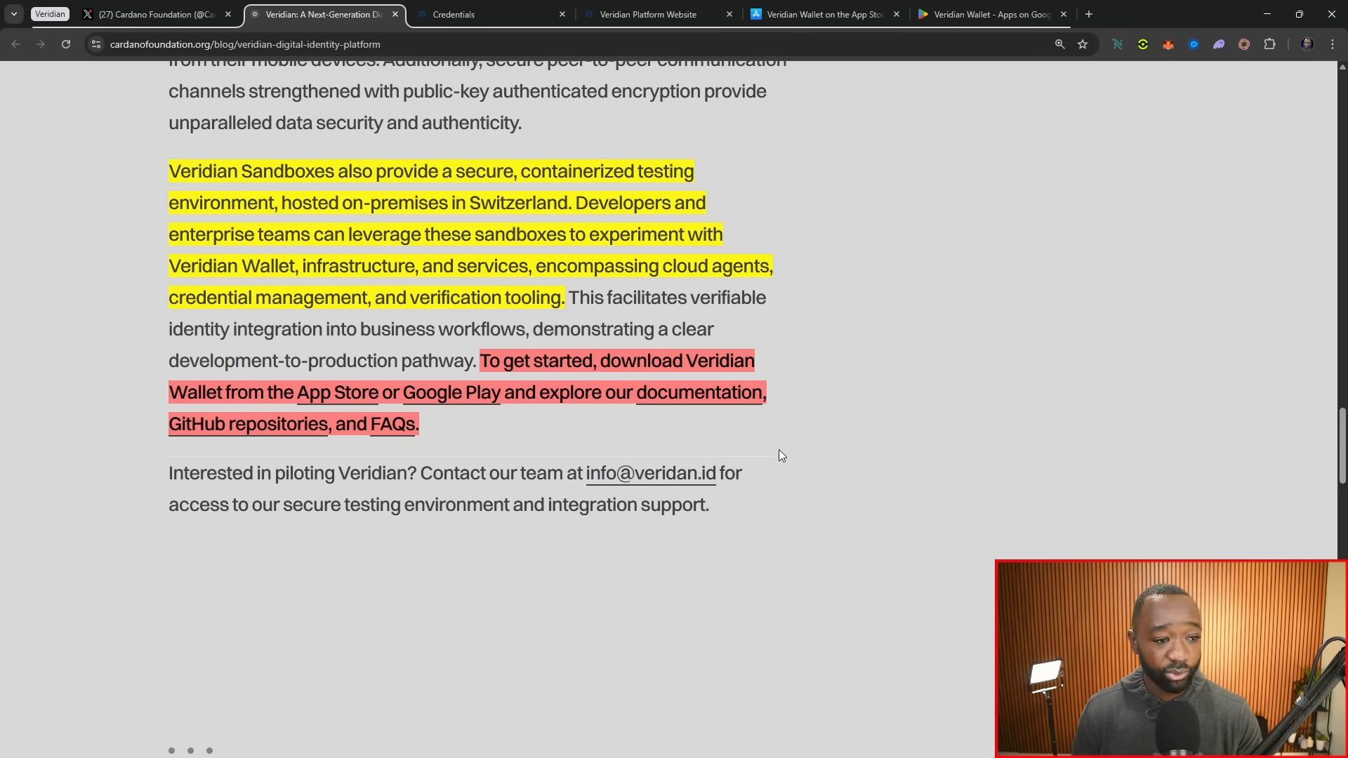
{"action": "mouse_move", "coordinate": [732, 441]}
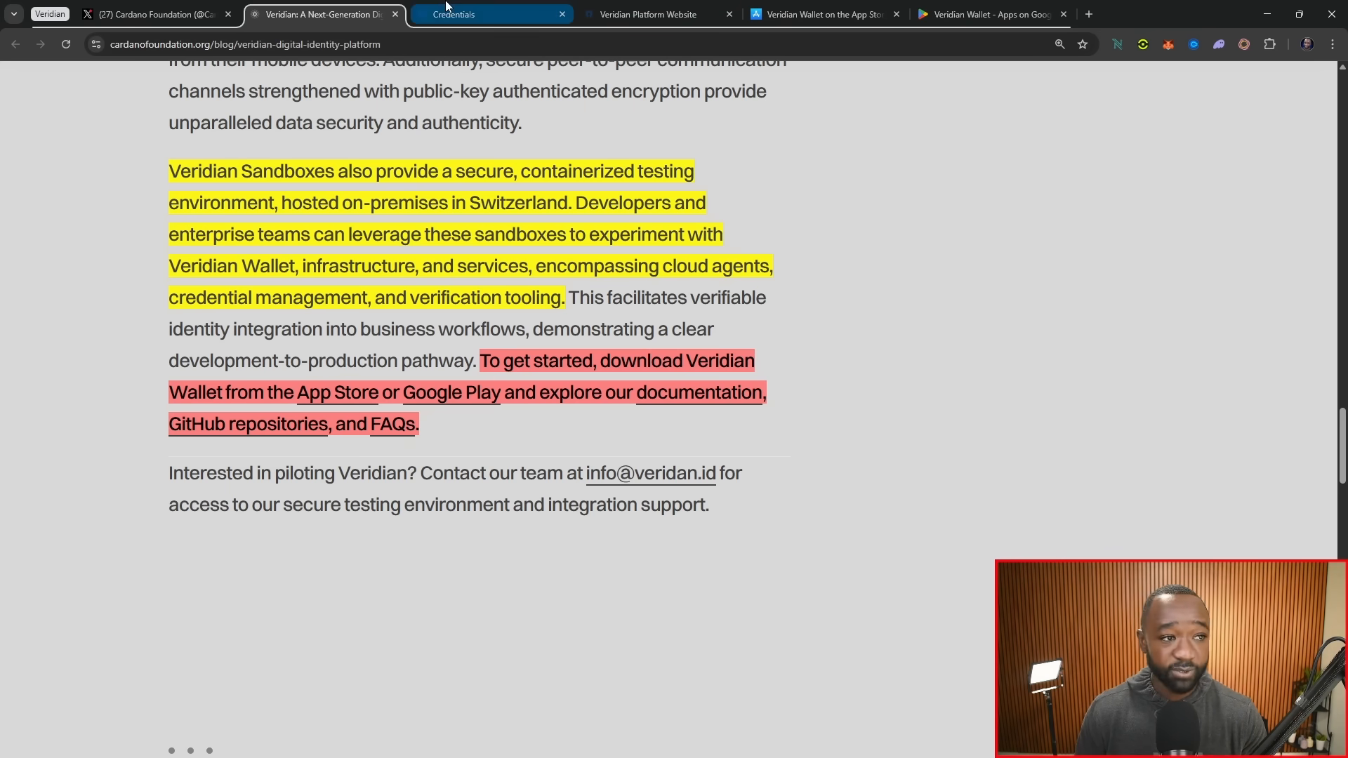
{"action": "left_click", "coordinate": [473, 14]}
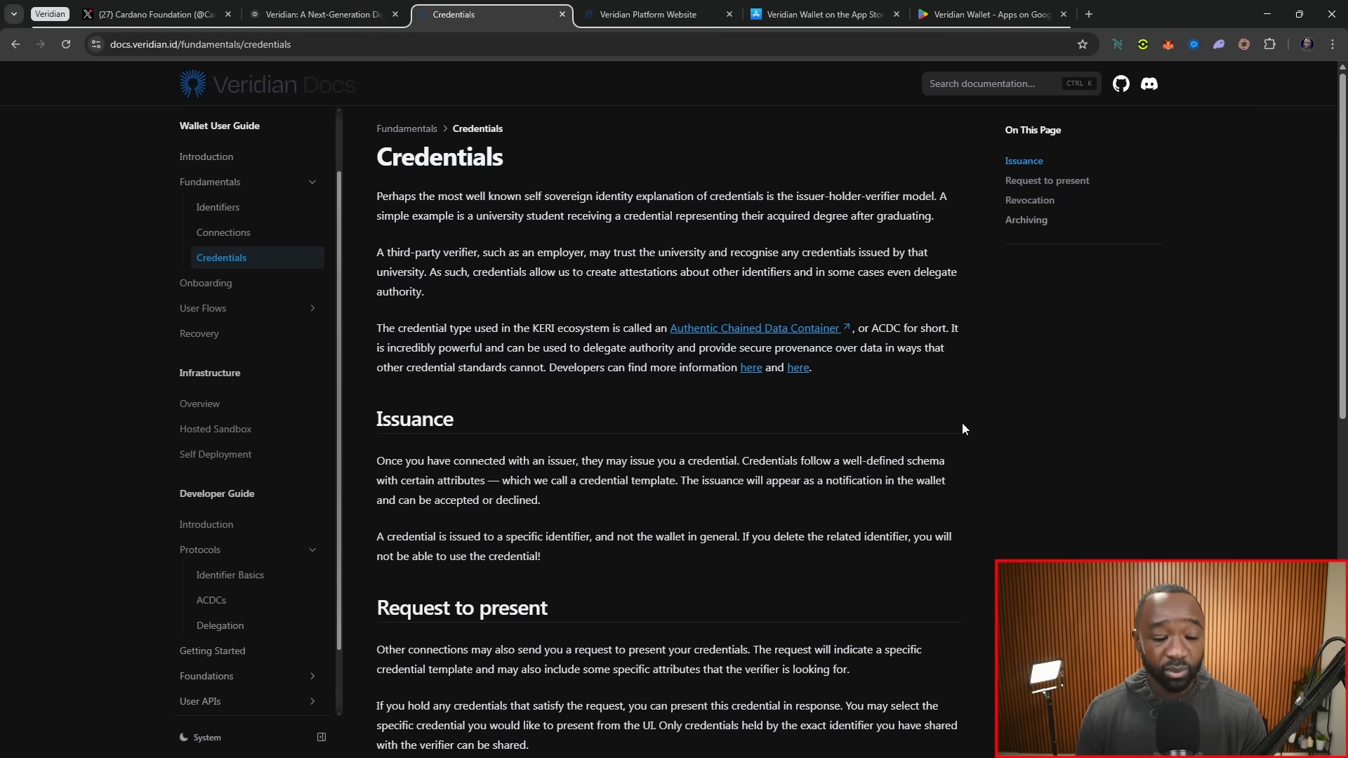
{"action": "mouse_move", "coordinate": [178, 283]}
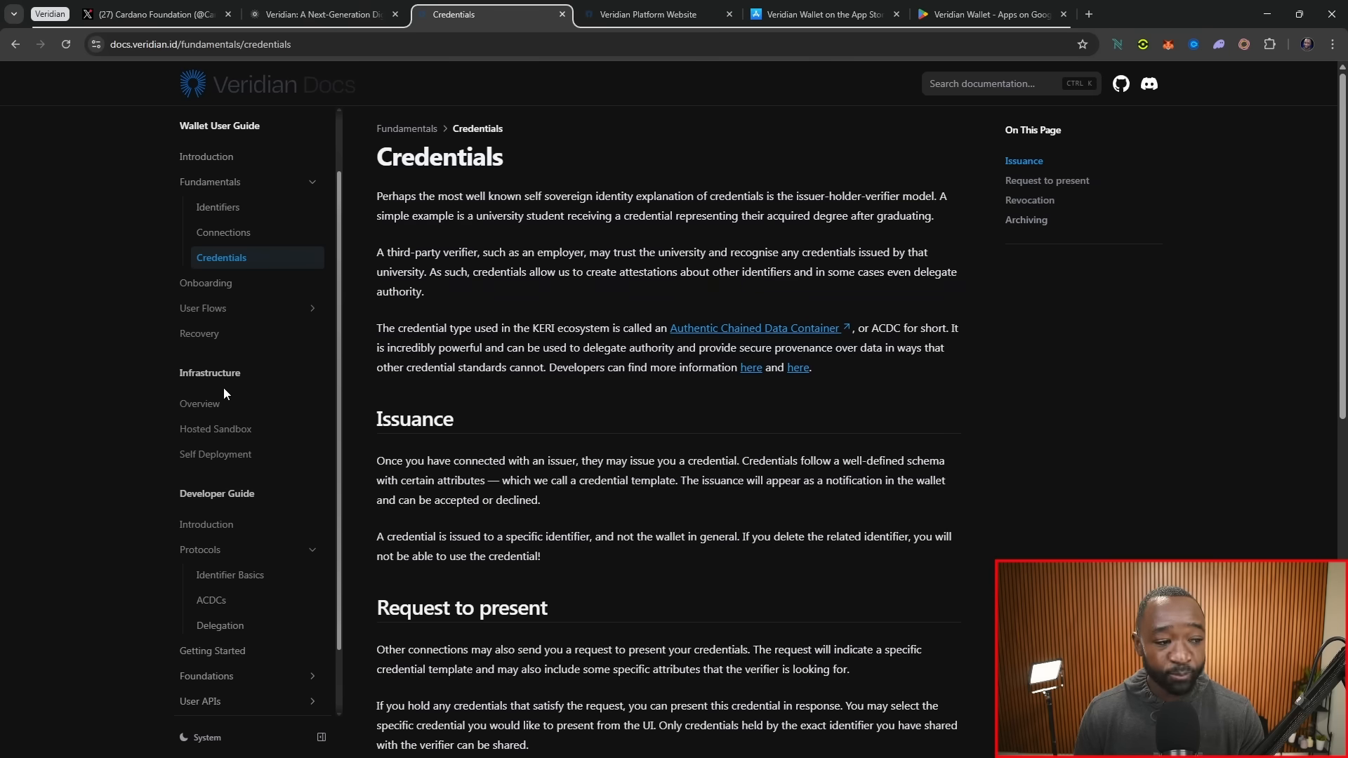
Browse the Infrastructure Overview and Identifier Basics docs, then switch to the Veridian website
{"action": "left_click", "coordinate": [199, 404]}
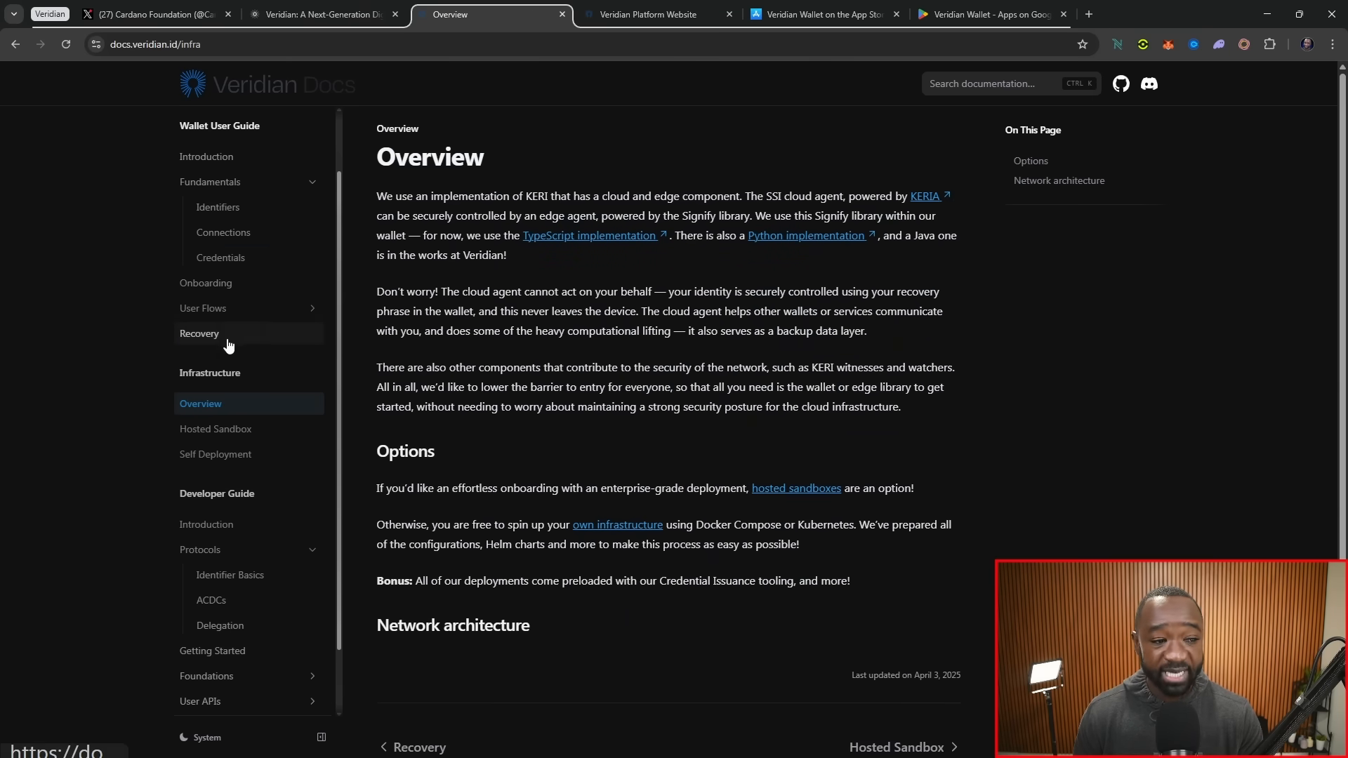
{"action": "scroll", "scroll_direction": "down", "scroll_amount": 3}
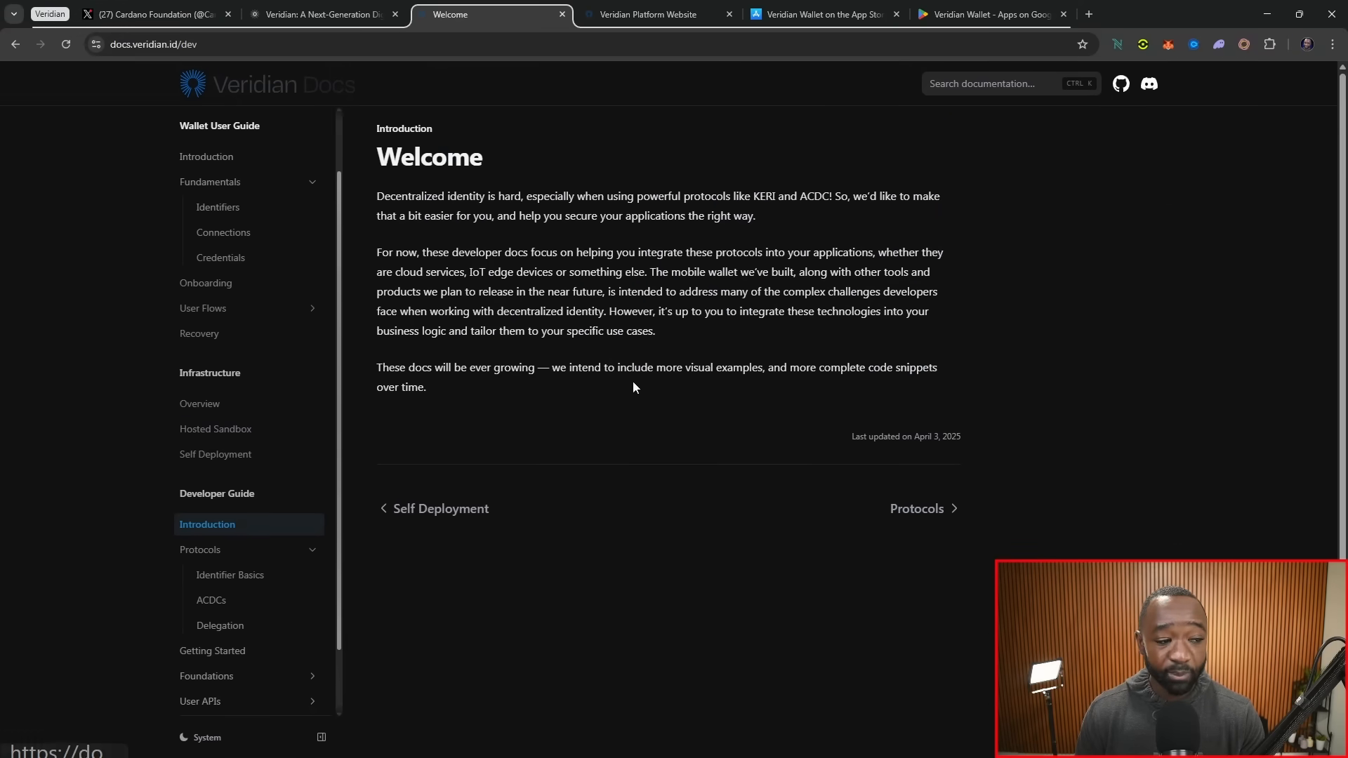
{"action": "scroll", "scroll_direction": "down", "scroll_amount": 3}
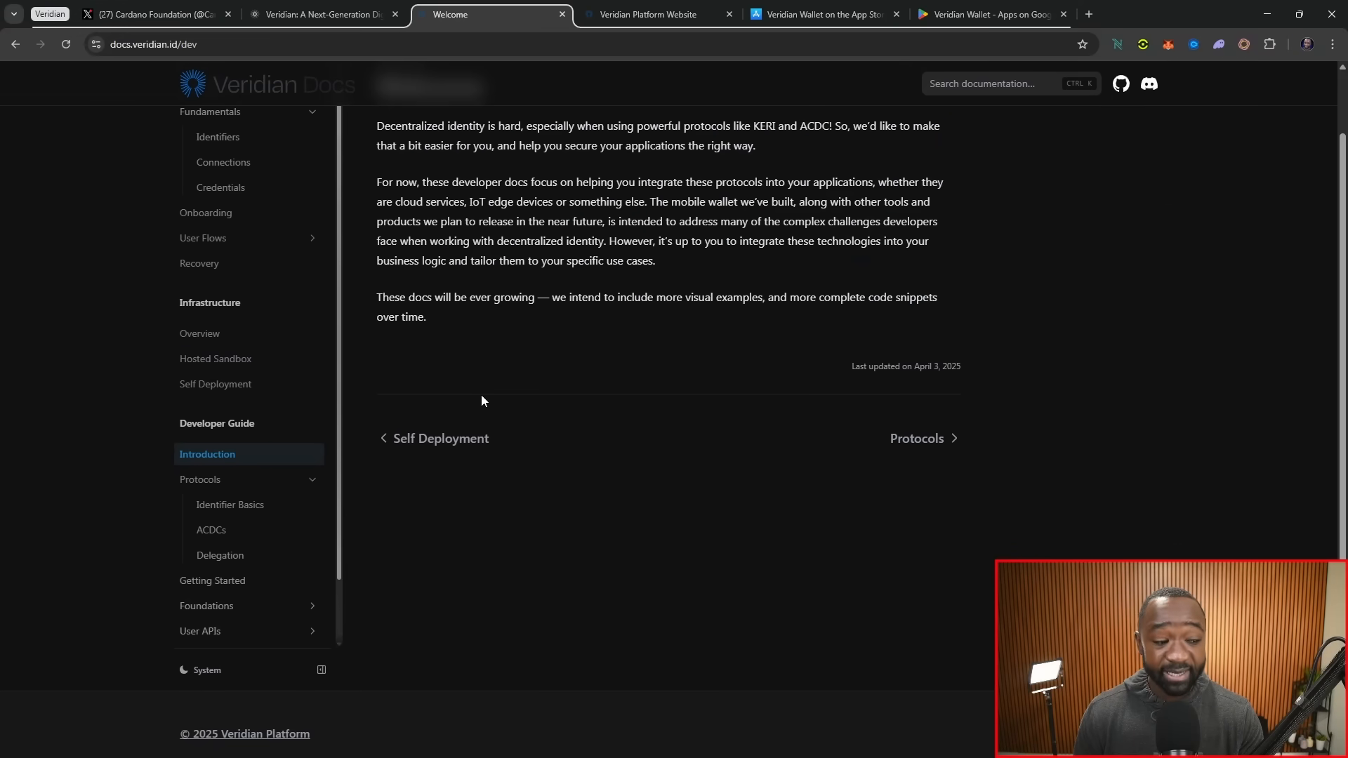
{"action": "mouse_move", "coordinate": [245, 509]}
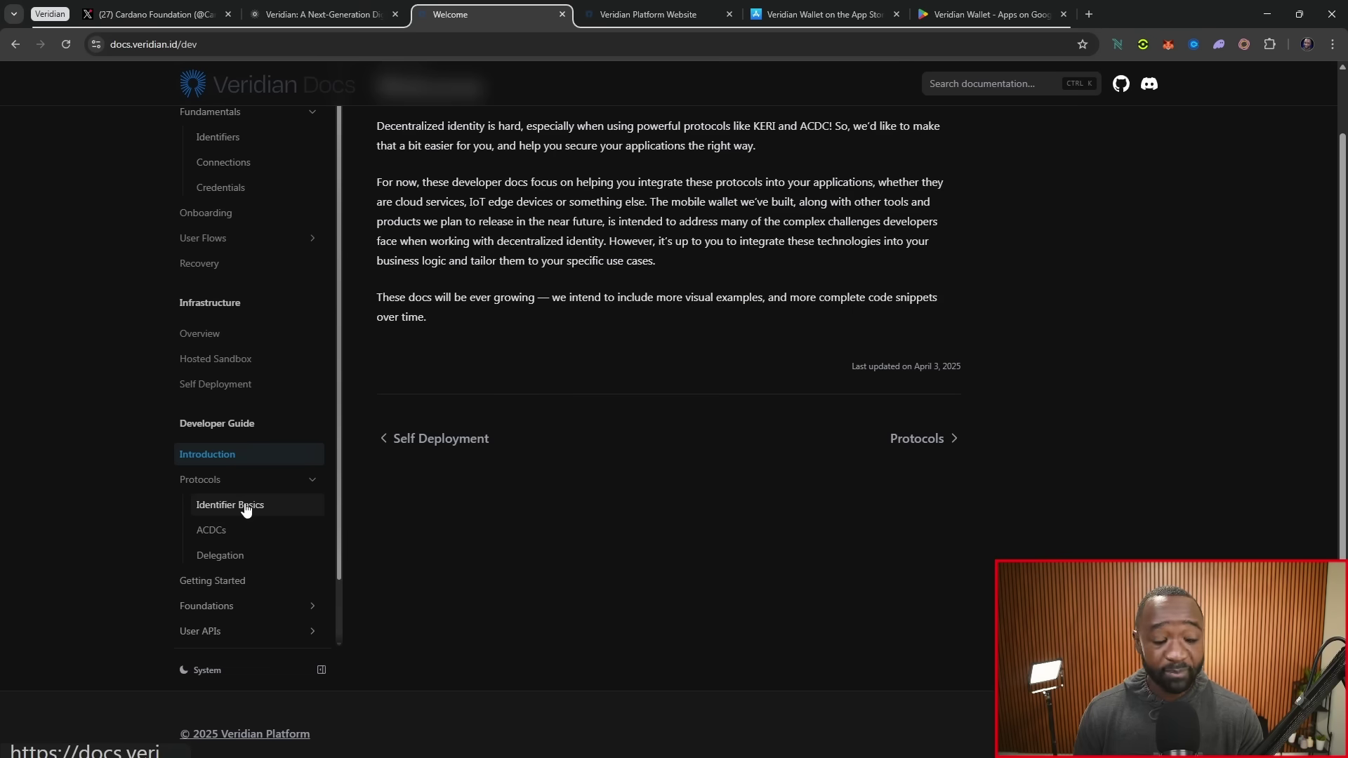
{"action": "left_click", "coordinate": [230, 504]}
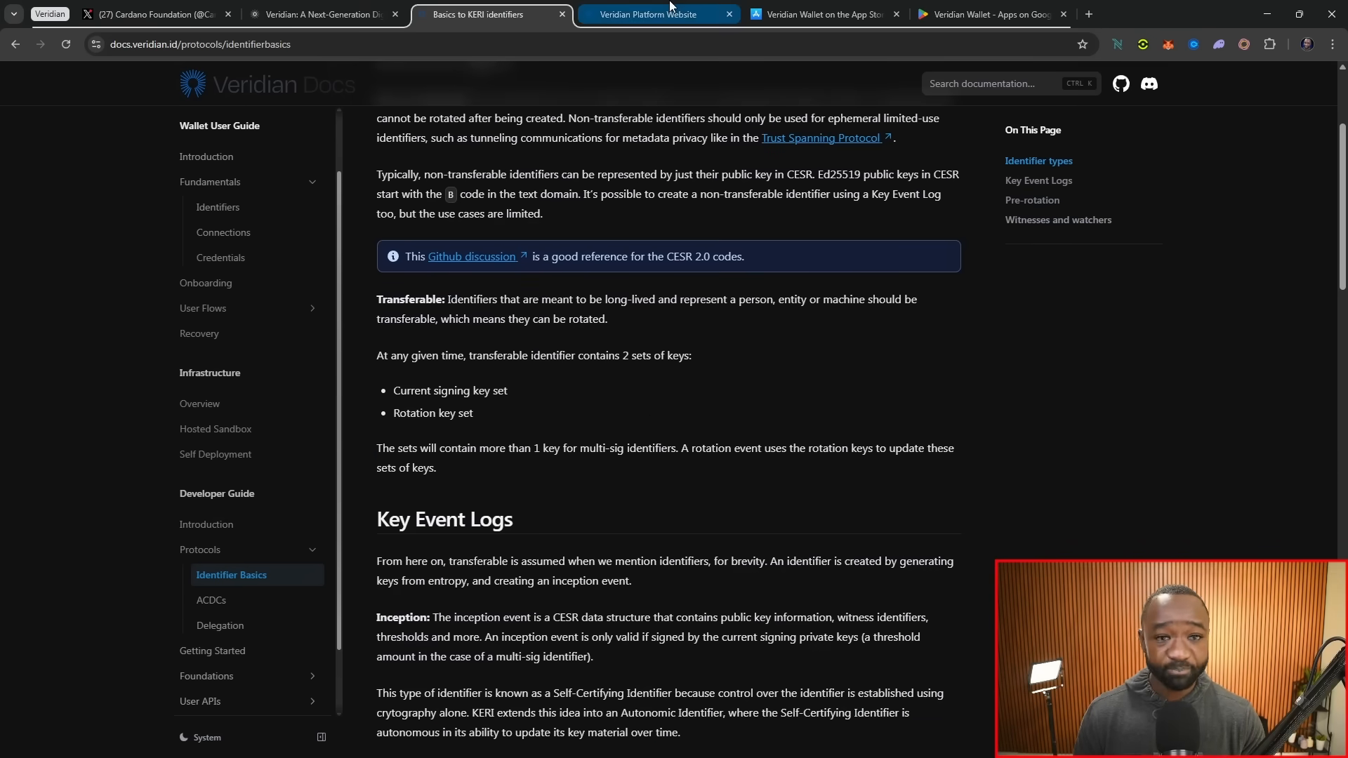
{"action": "left_click", "coordinate": [650, 14]}
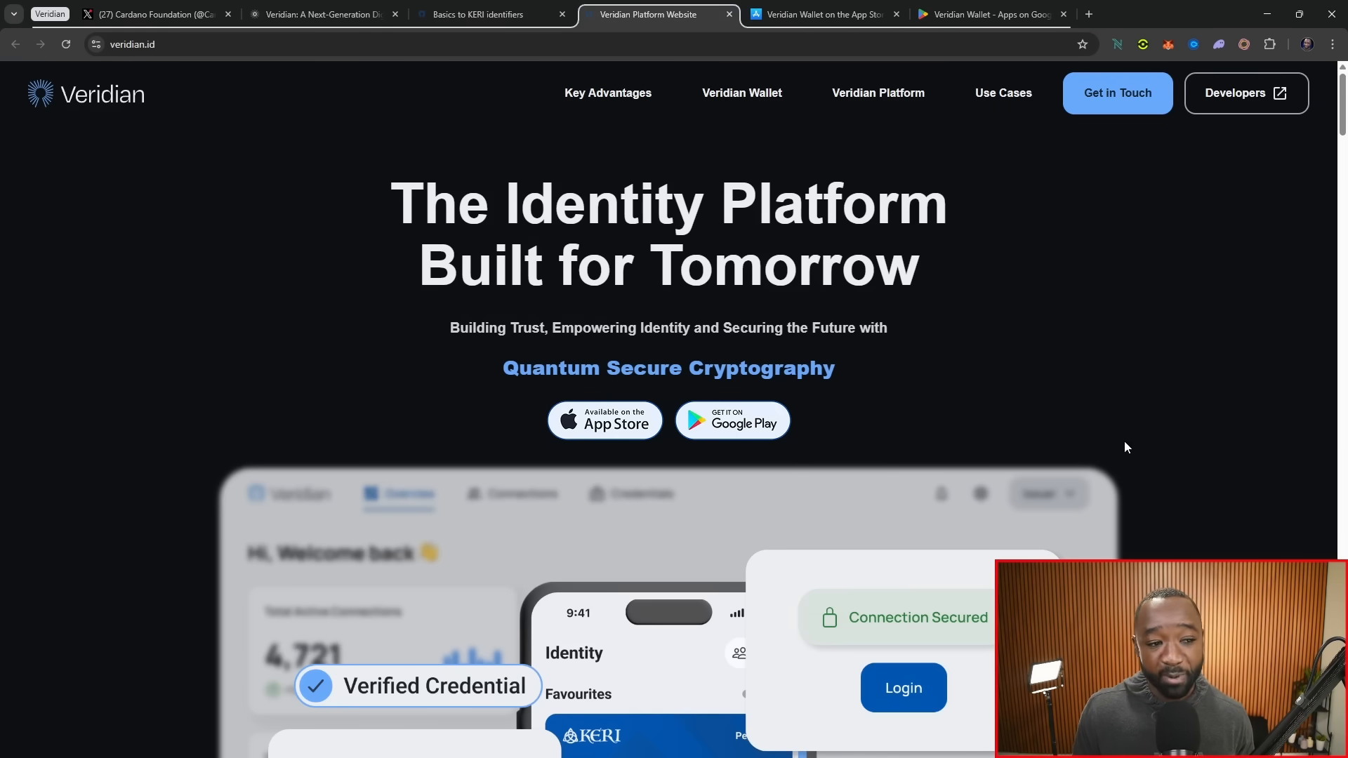
Scroll veridian.id past Key Advantages to the platform components accordion showing Mobile Veridian Wallet
{"action": "scroll", "scroll_direction": "down", "scroll_amount": 3}
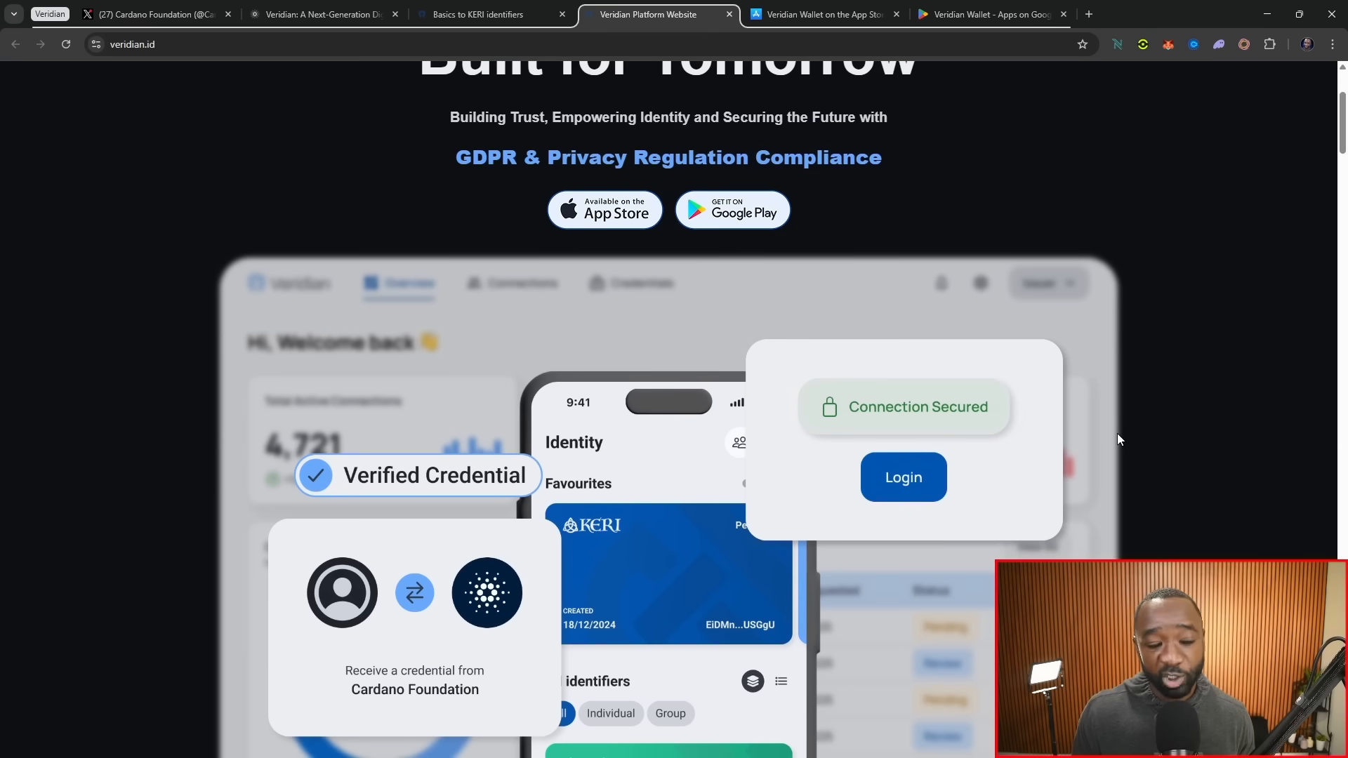
{"action": "scroll", "scroll_direction": "down", "scroll_amount": 3}
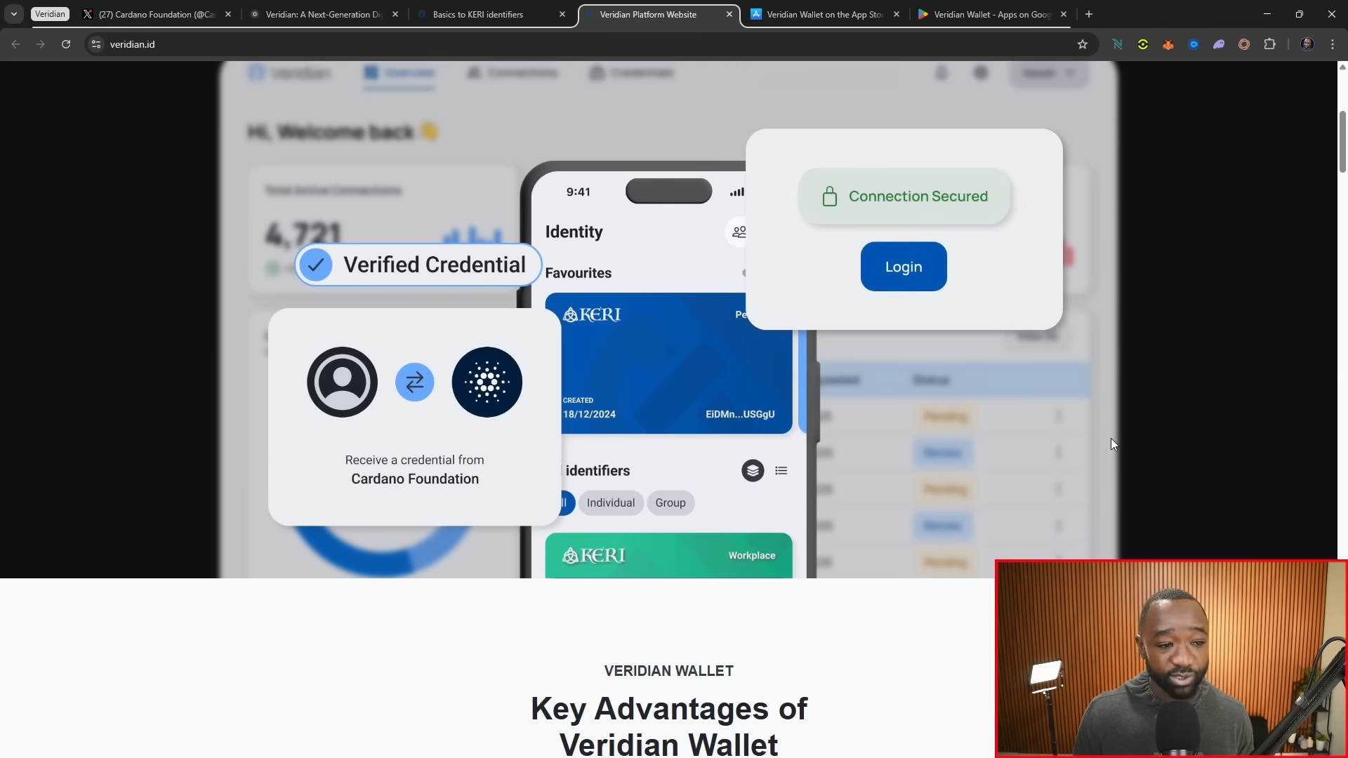
{"action": "scroll", "scroll_direction": "down", "scroll_amount": 3}
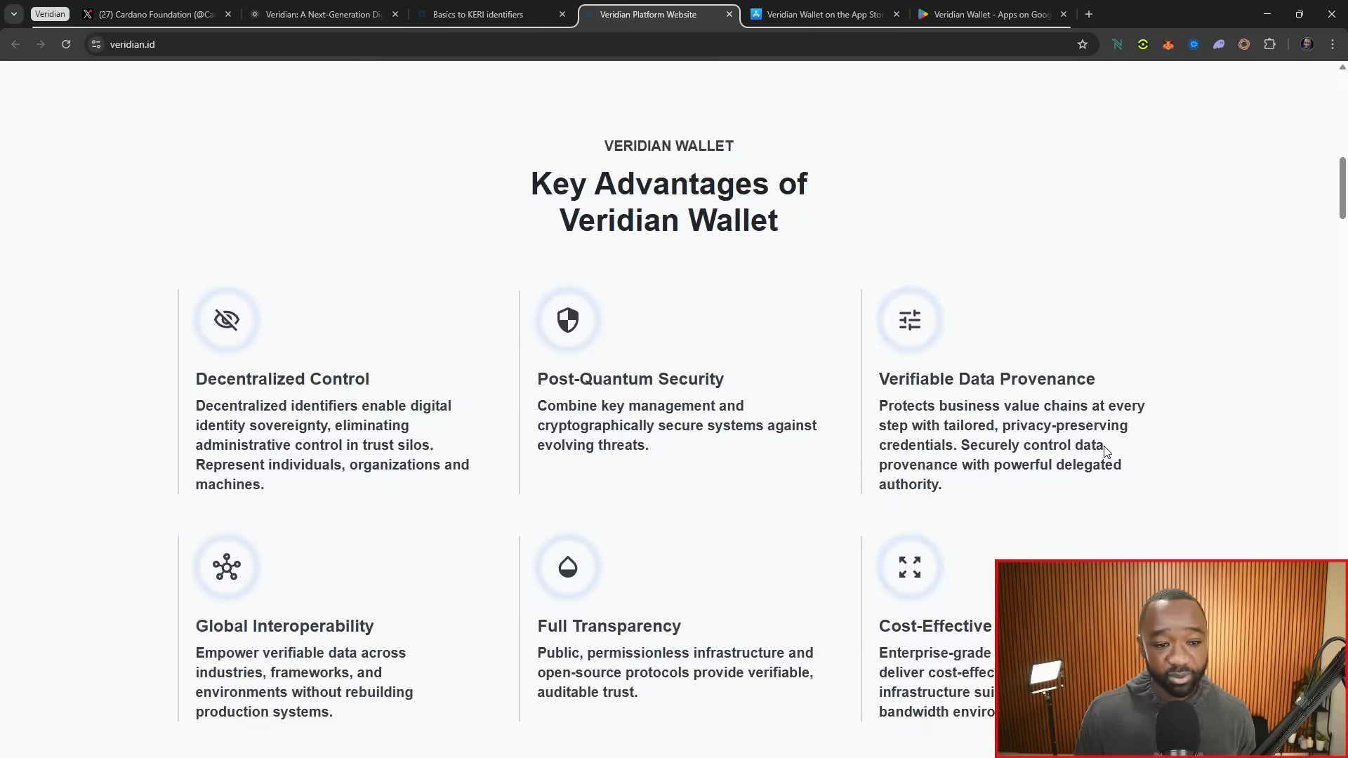
{"action": "scroll", "scroll_direction": "down", "scroll_amount": 3}
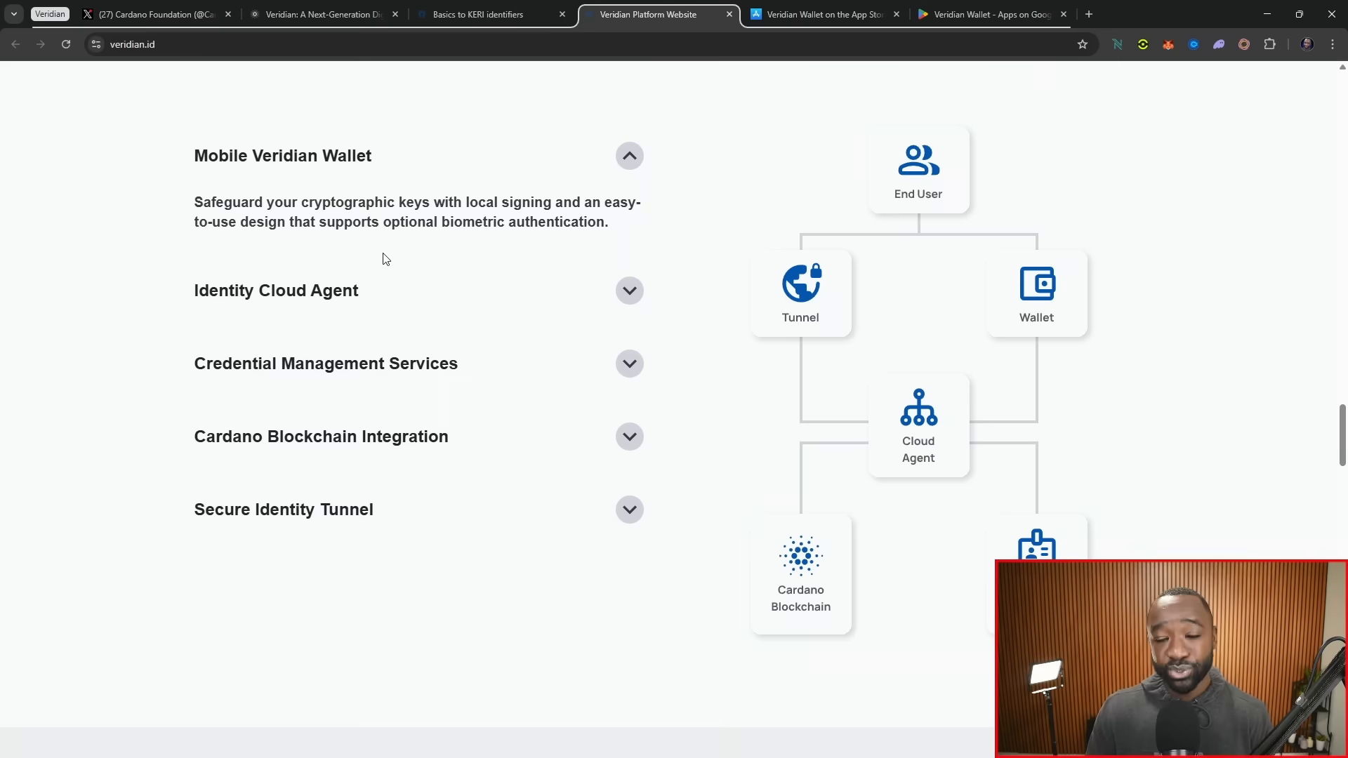
{"action": "mouse_move", "coordinate": [372, 275]}
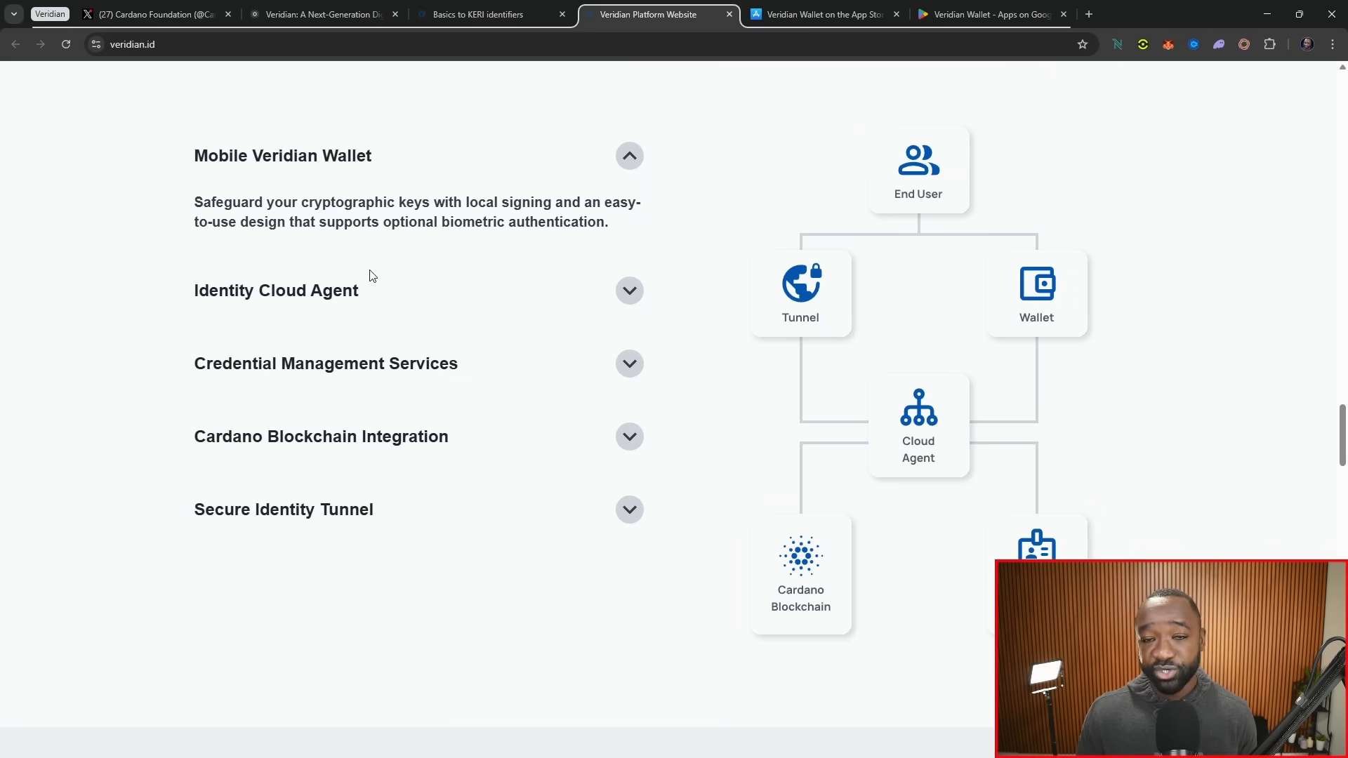
{"action": "mouse_move", "coordinate": [379, 276]}
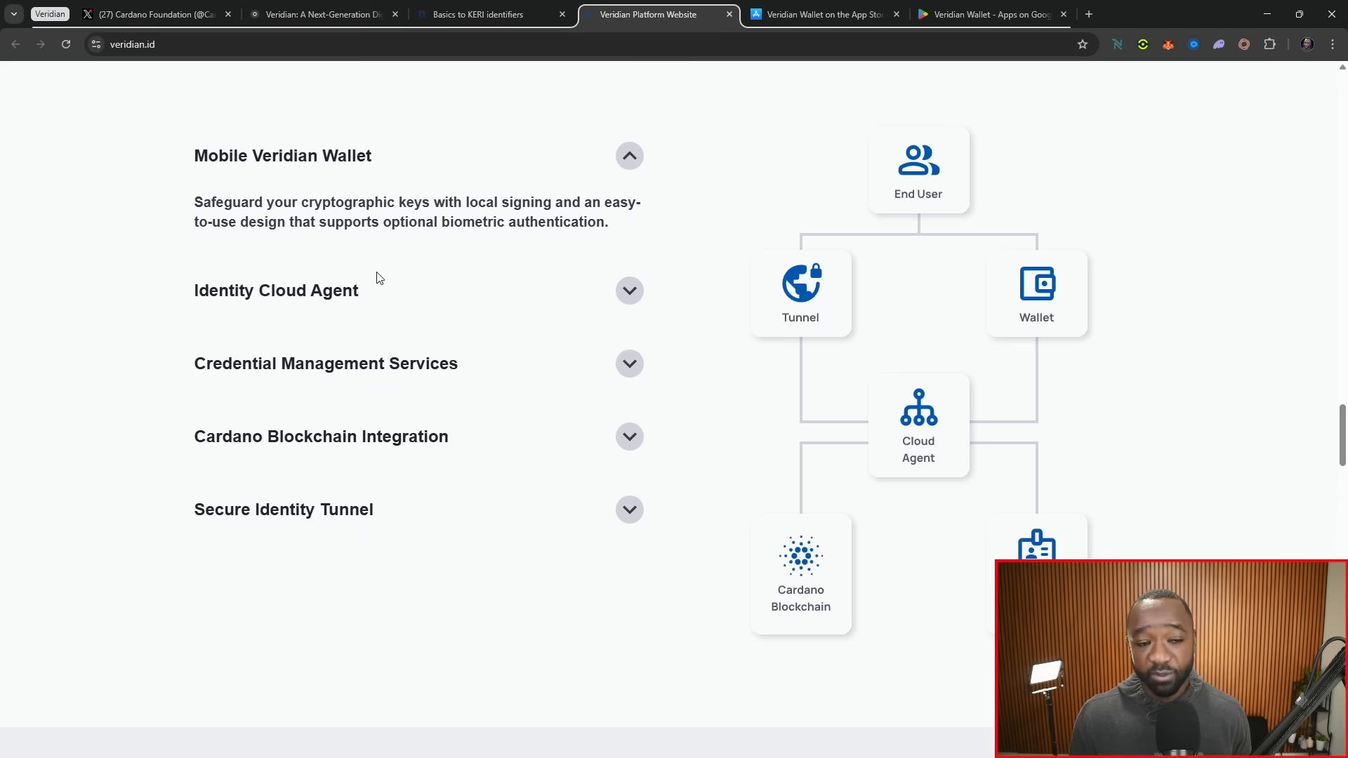
Expand the component descriptions including Cardano Blockchain Integration, then enlarge the Trust Triangle section
{"action": "left_click", "coordinate": [630, 290]}
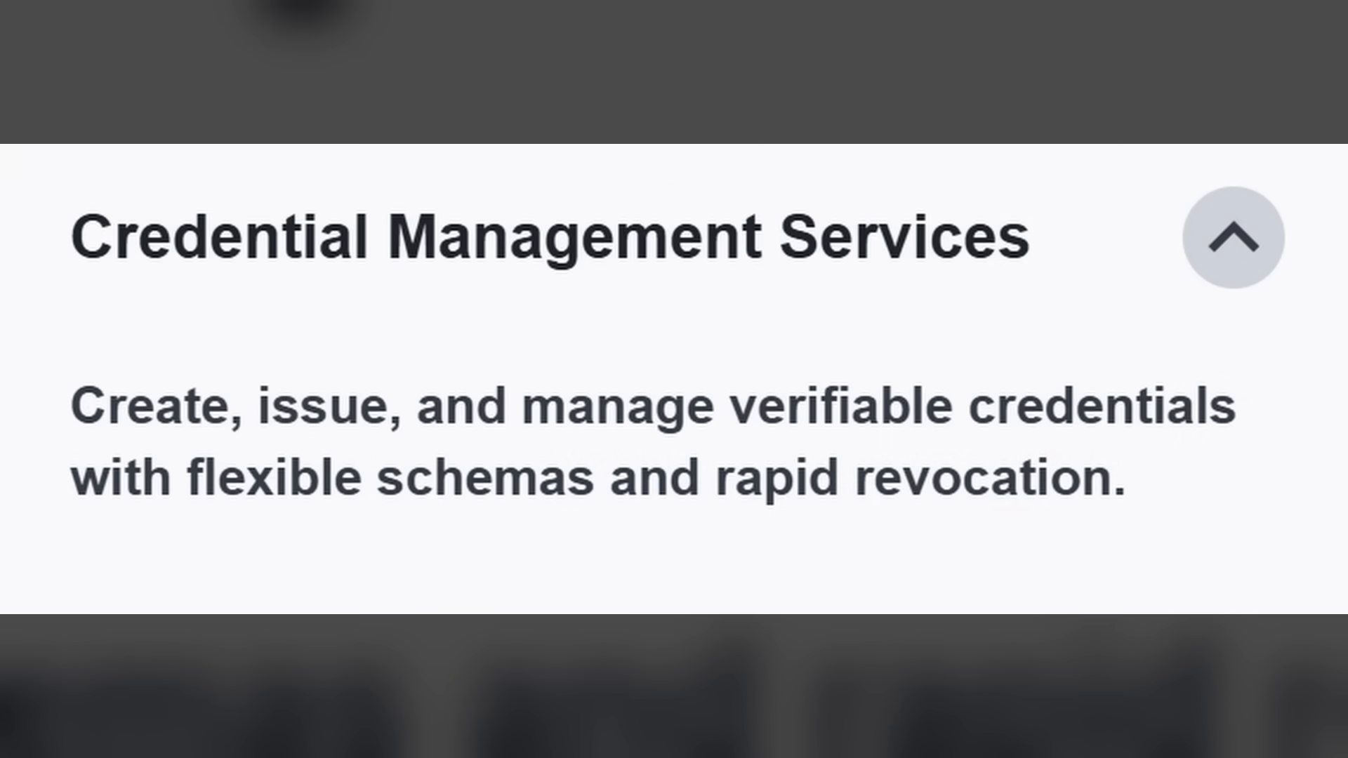
{"action": "left_click", "coordinate": [629, 374]}
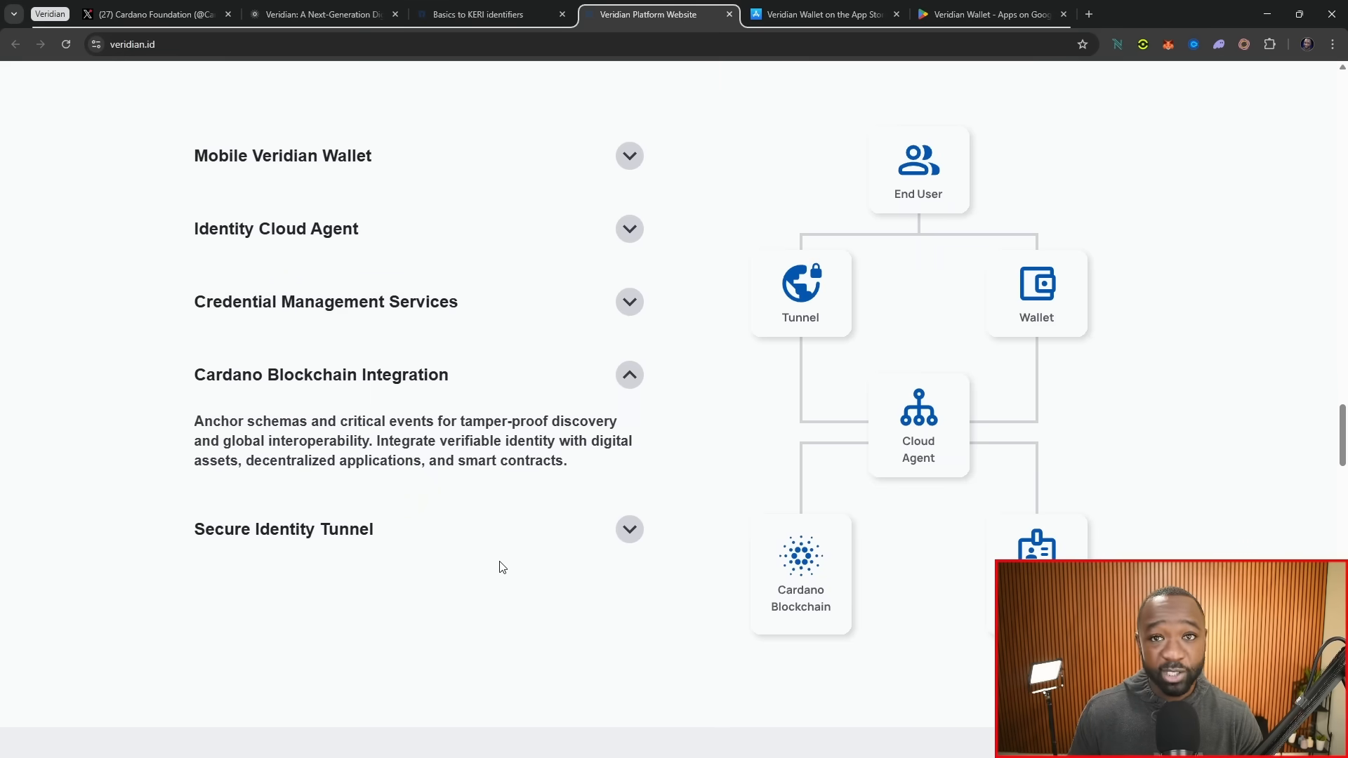
{"action": "mouse_move", "coordinate": [506, 566]}
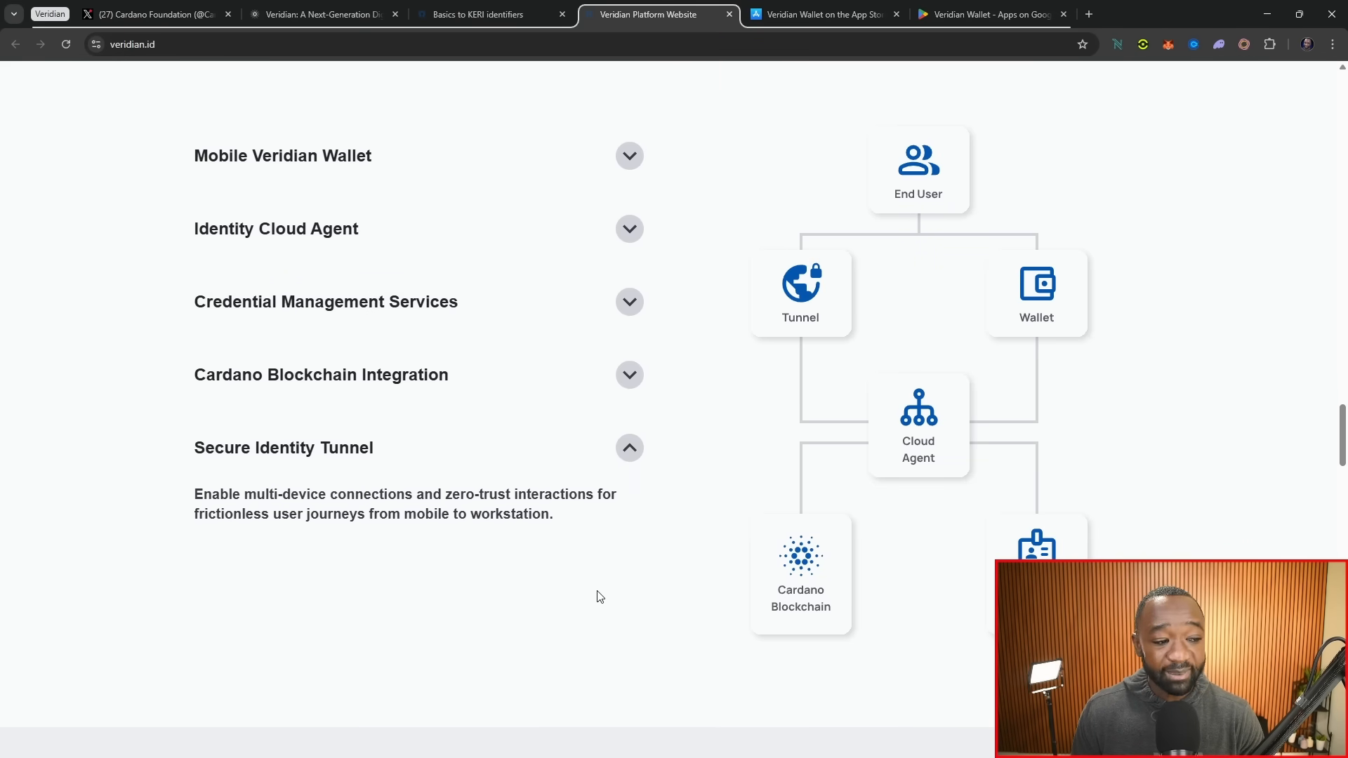
{"action": "mouse_move", "coordinate": [580, 588]}
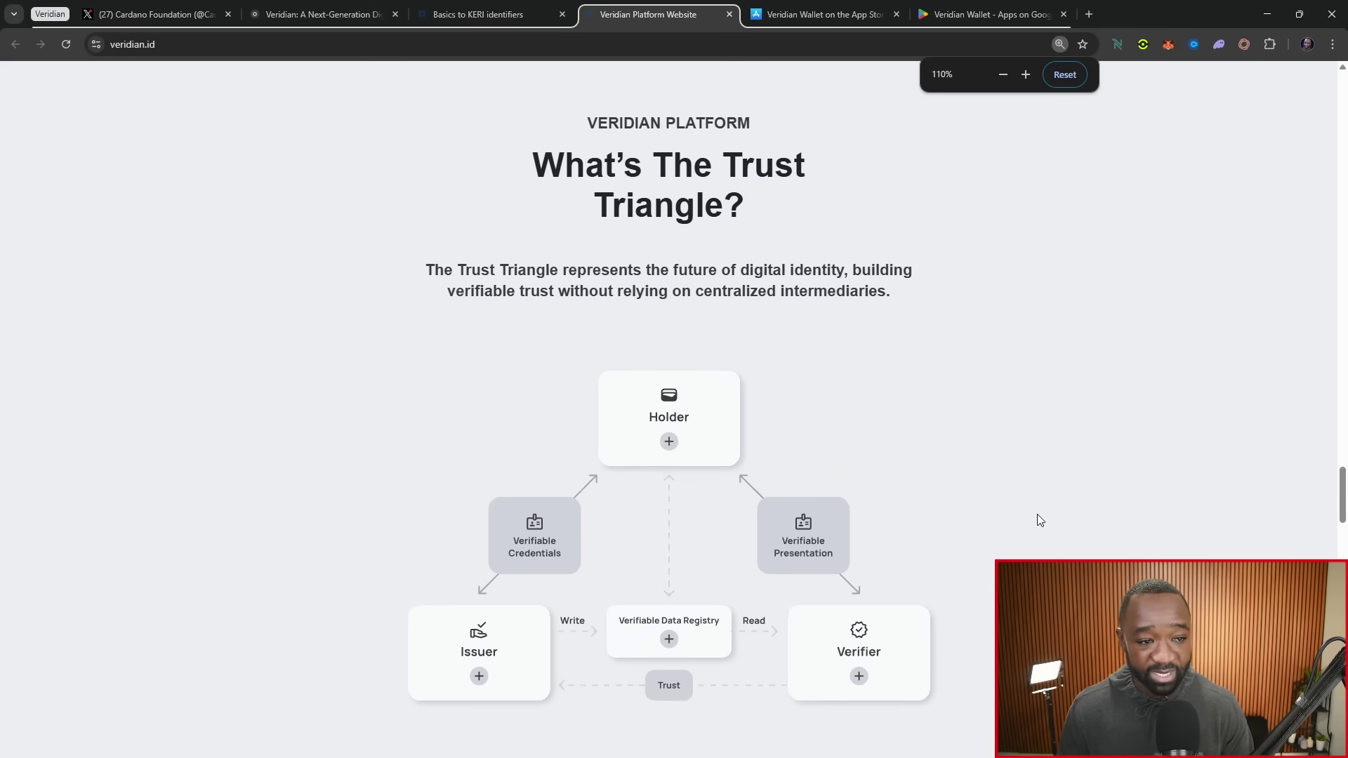
{"action": "left_click", "coordinate": [1025, 75]}
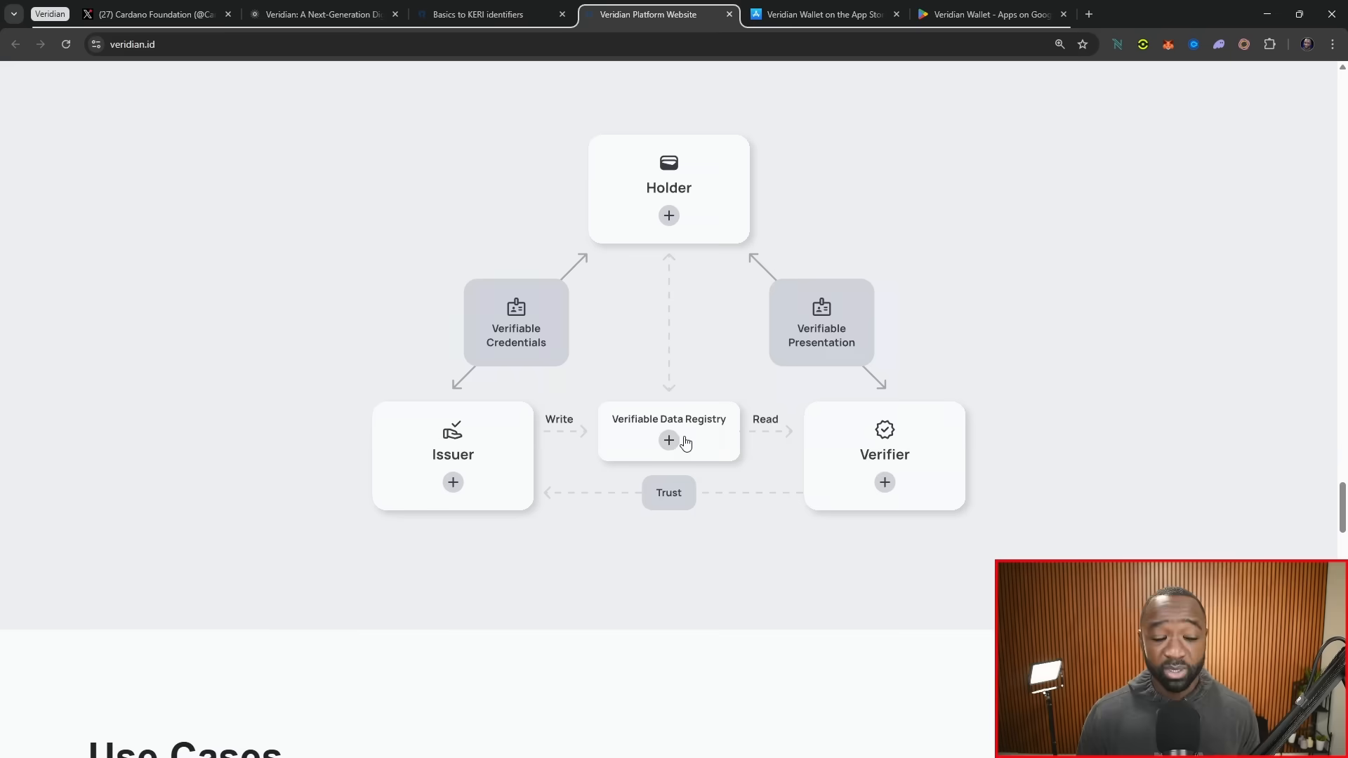
{"action": "mouse_move", "coordinate": [868, 452]}
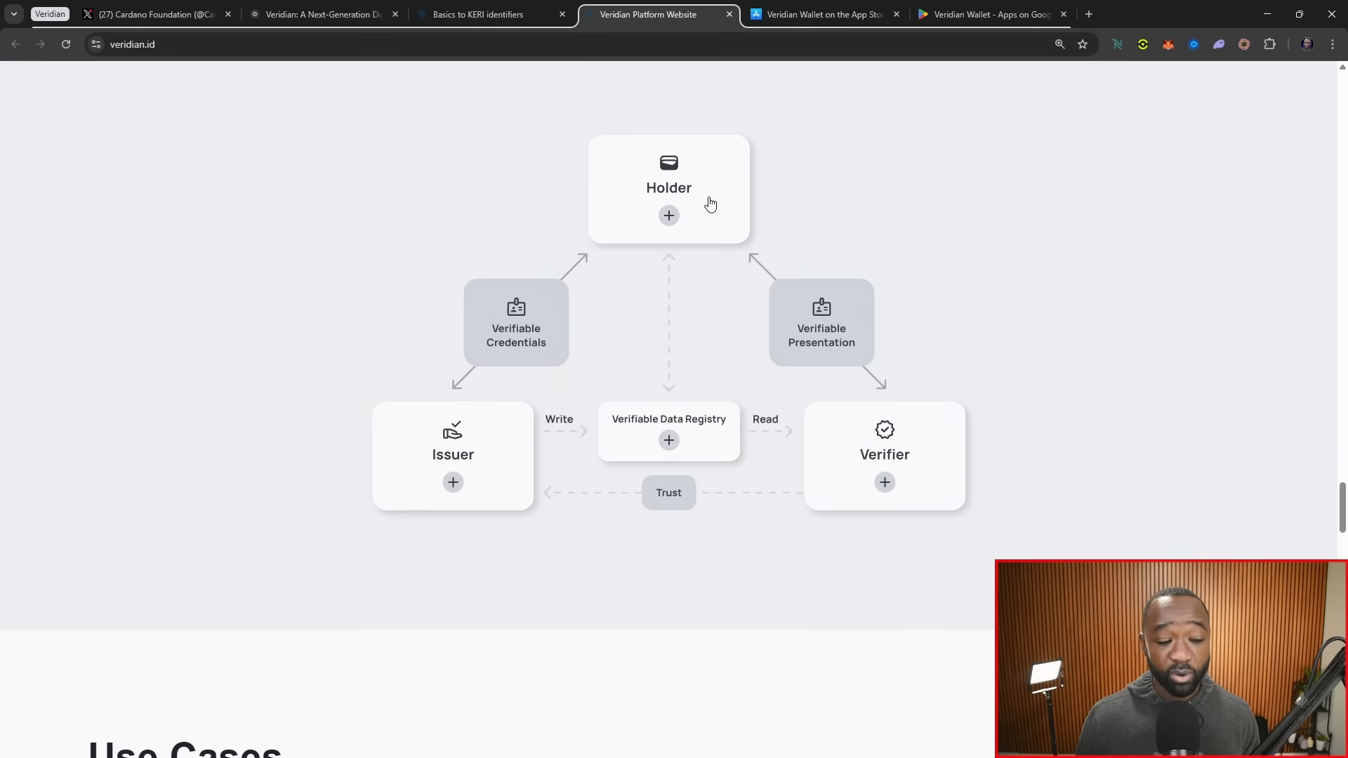
Scroll to the Use Cases cards for GuildOne, Tadamon and Cardano Ballot 2024
{"action": "scroll", "scroll_direction": "down", "scroll_amount": 3}
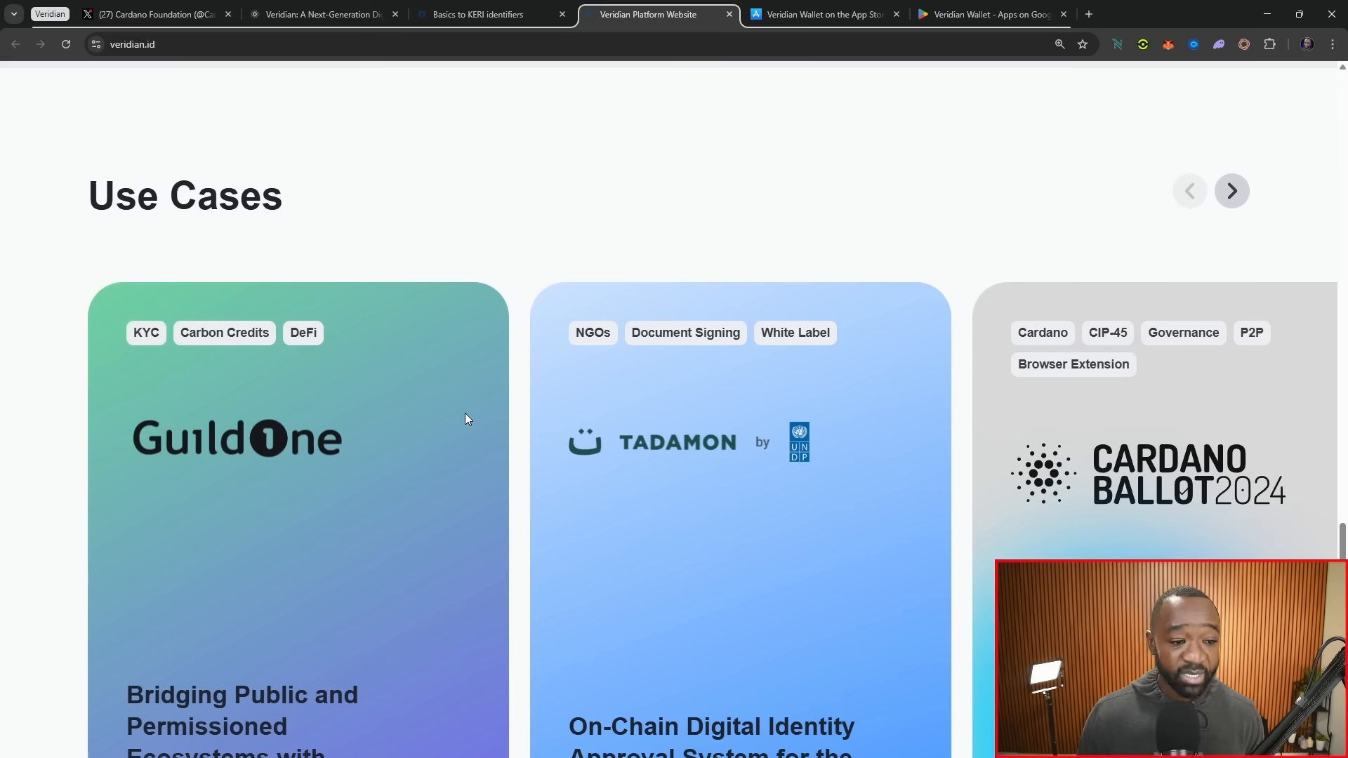
{"action": "scroll", "scroll_direction": "down", "scroll_amount": 3}
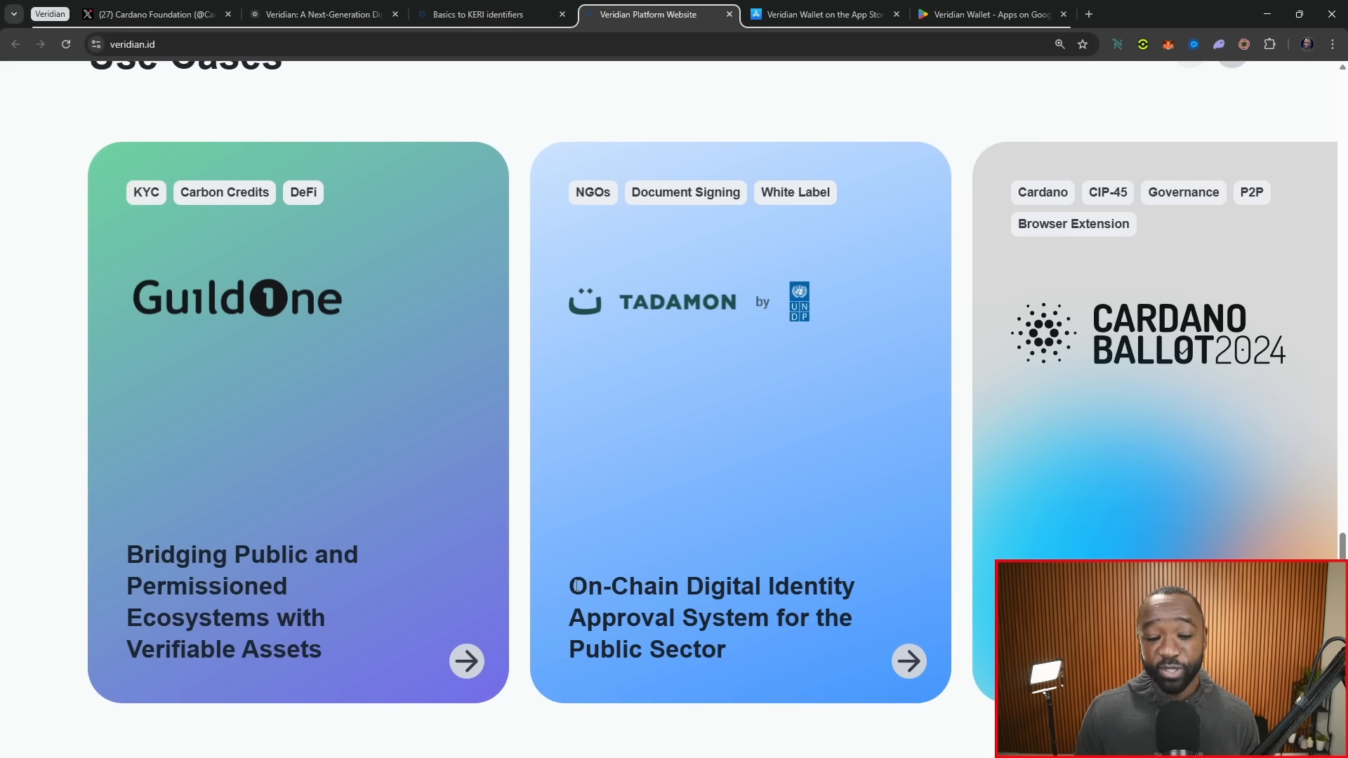
{"action": "scroll", "scroll_direction": "down", "scroll_amount": 3}
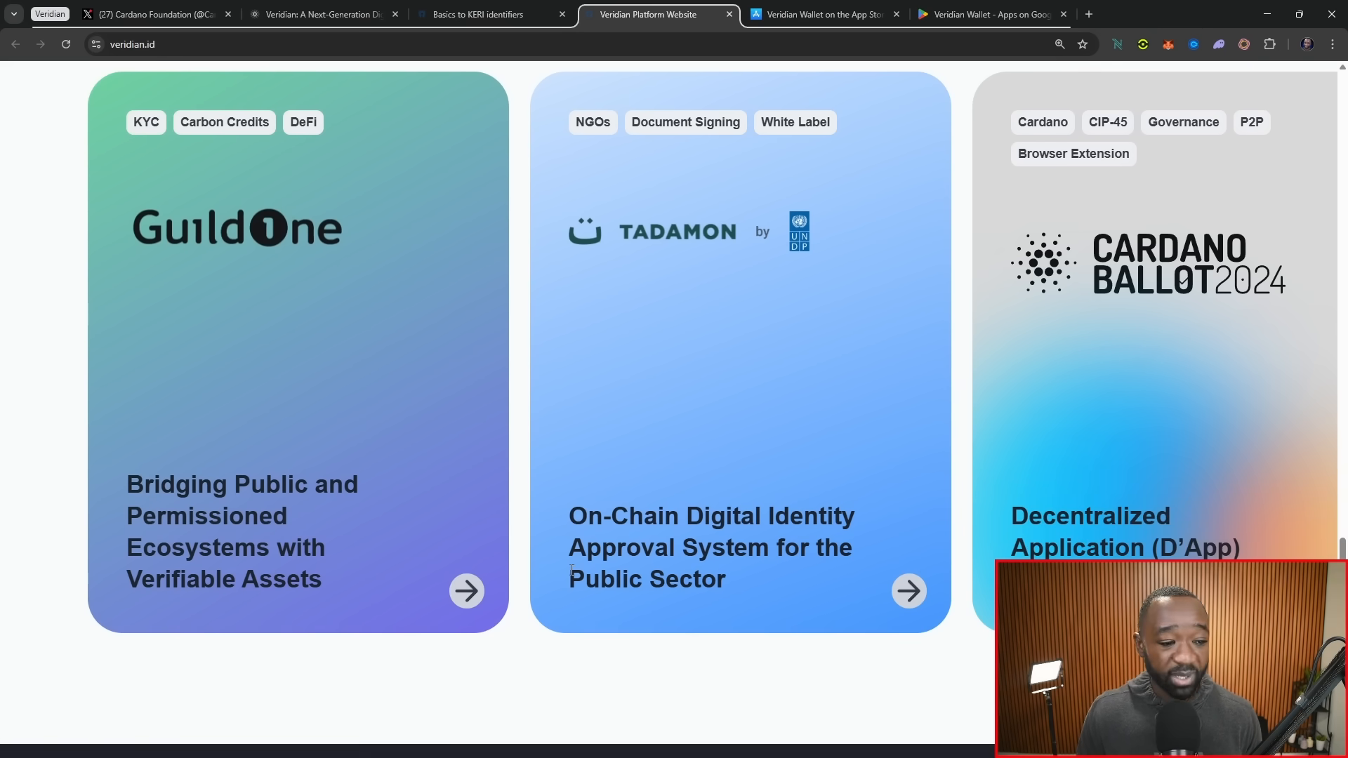
Open the Veridian Wallet App Store listing and scroll to its iPhone screenshots
{"action": "left_click", "coordinate": [825, 14]}
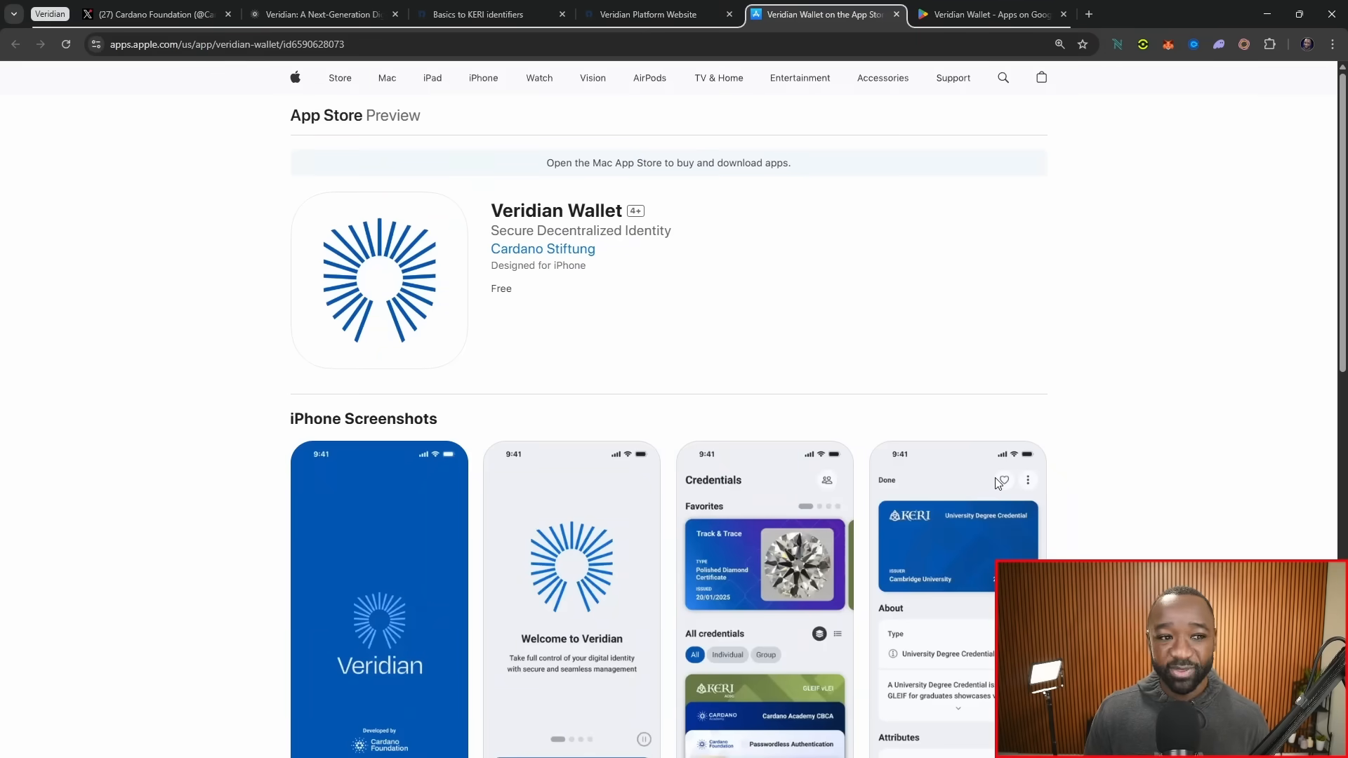
{"action": "mouse_move", "coordinate": [993, 483]}
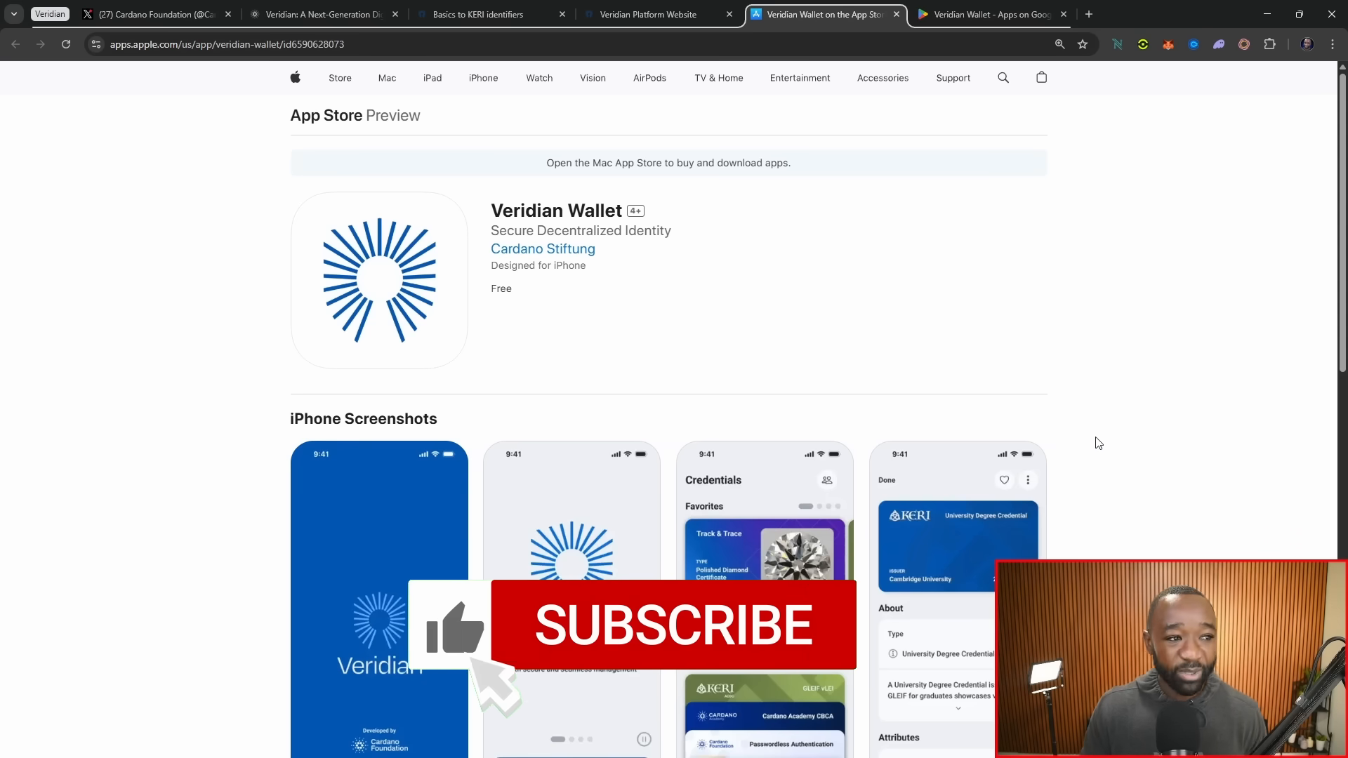
{"action": "scroll", "scroll_direction": "down", "scroll_amount": 3}
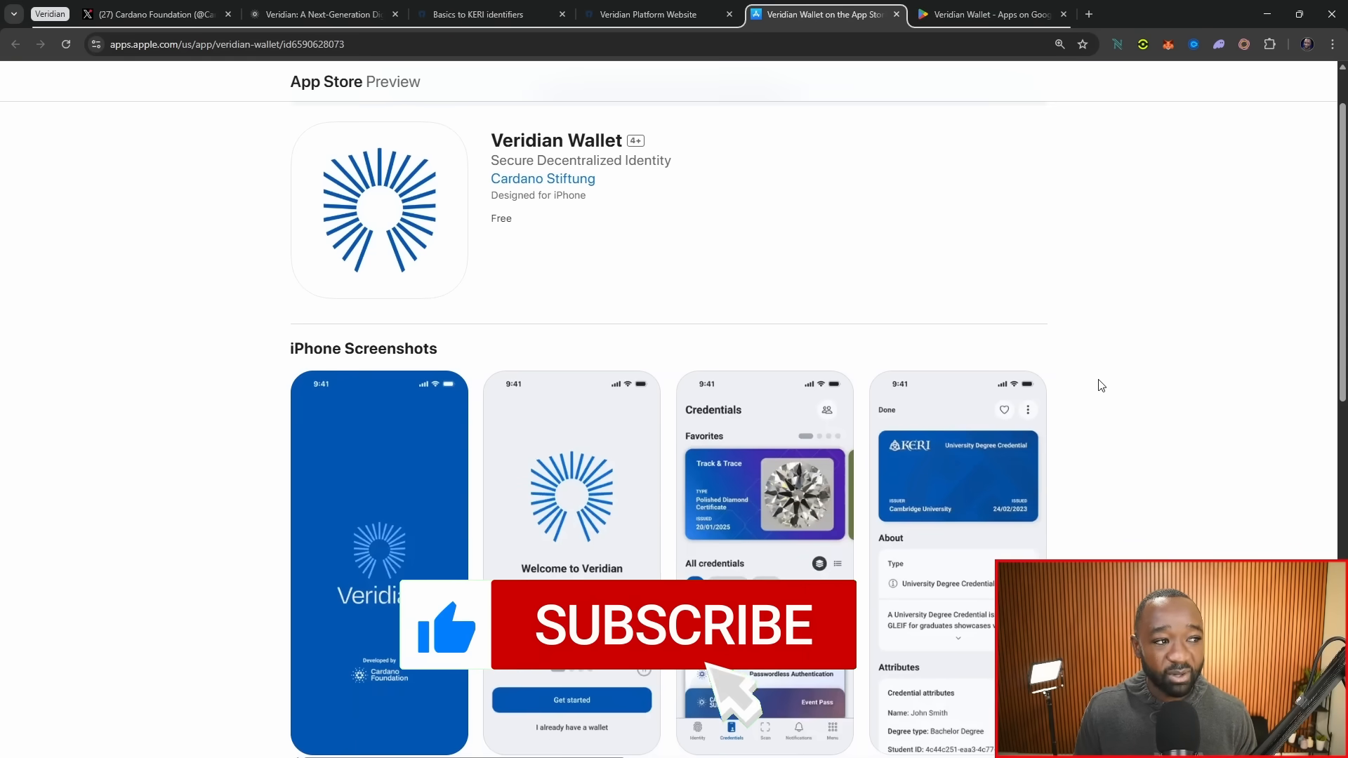
{"action": "scroll", "scroll_direction": "down", "scroll_amount": 3}
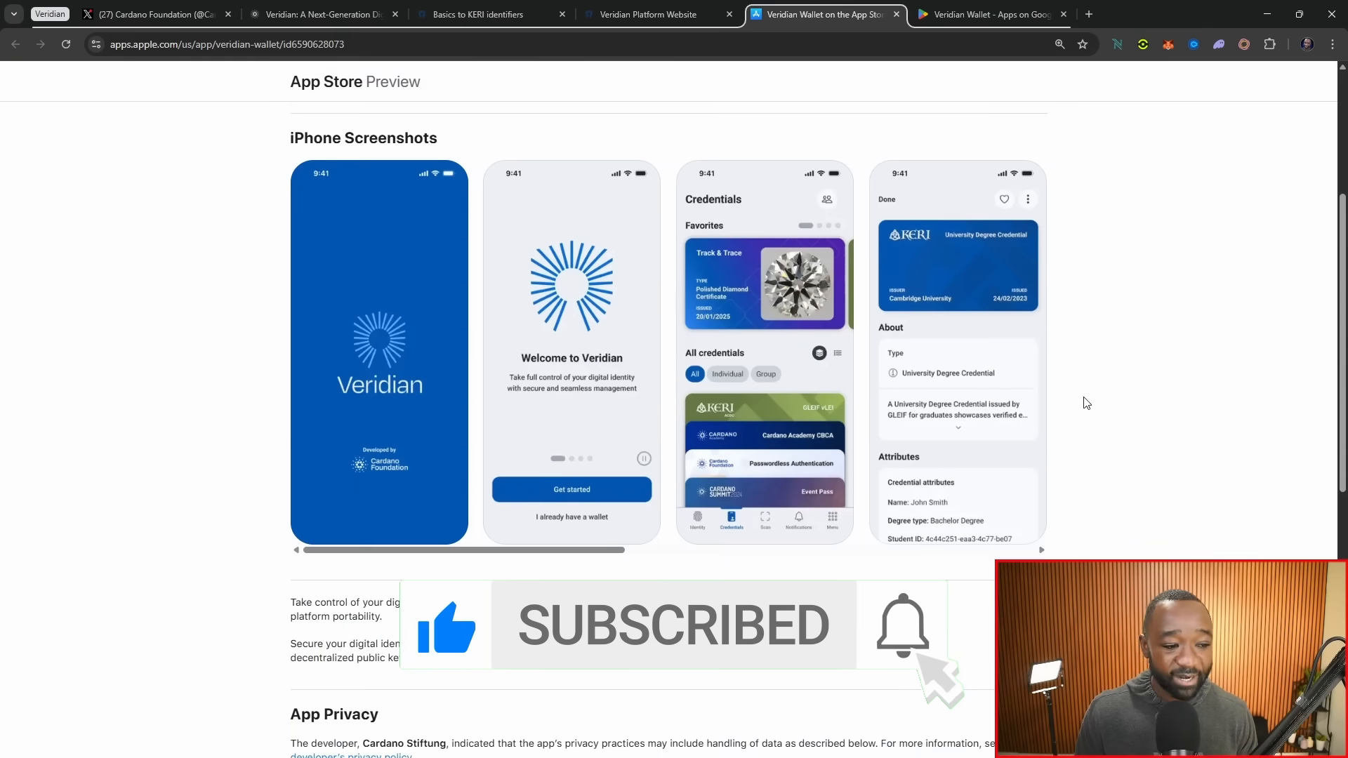
Open the Veridian Wallet Google Play listing and scroll to its screenshots and similar apps
{"action": "left_click", "coordinate": [991, 14]}
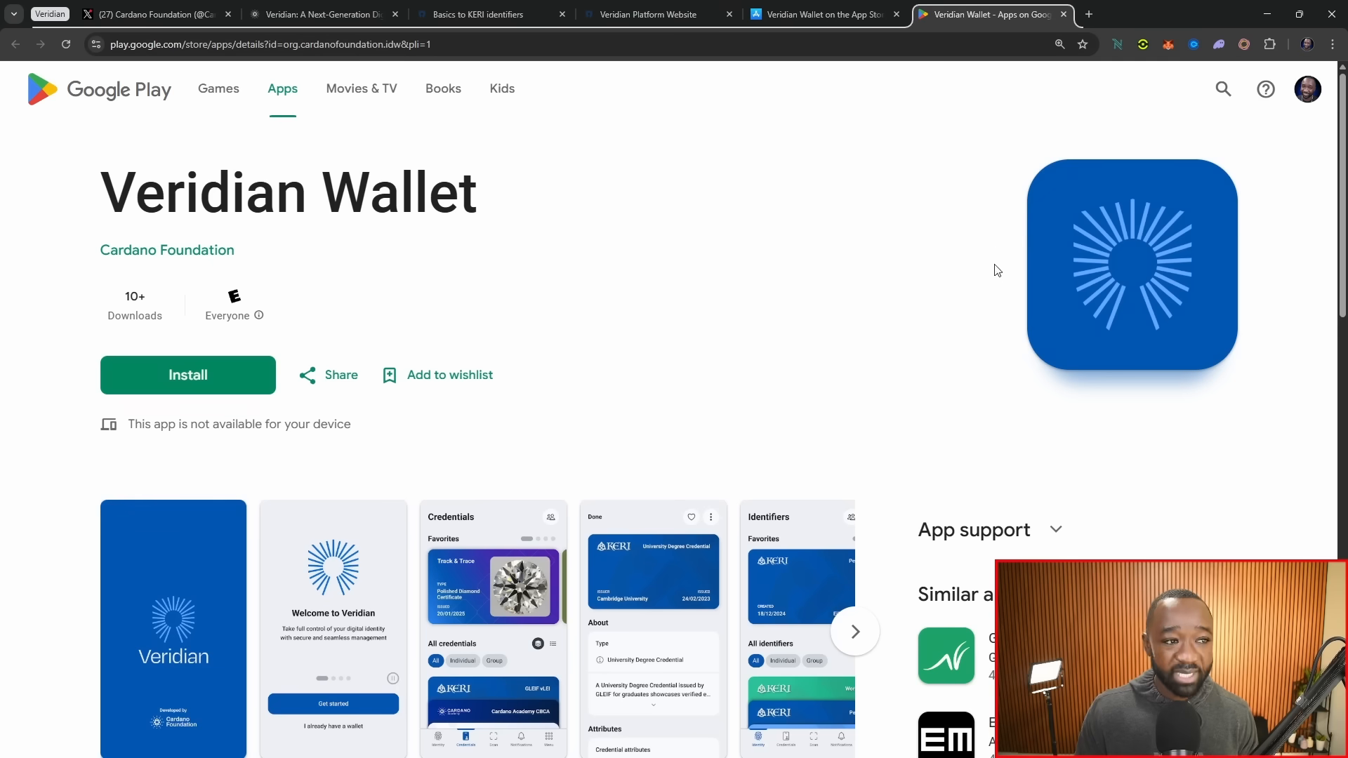
{"action": "mouse_move", "coordinate": [1238, 551]}
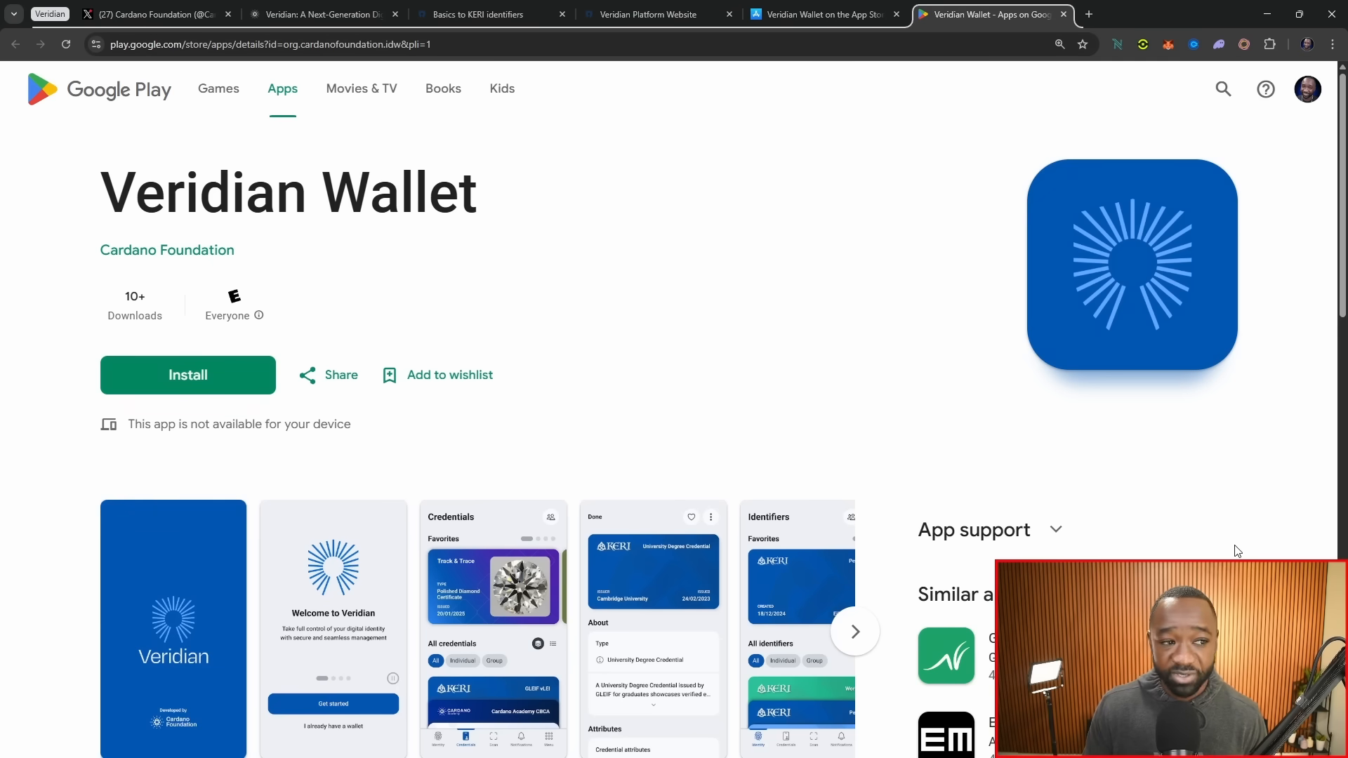
{"action": "scroll", "scroll_direction": "down", "scroll_amount": 3}
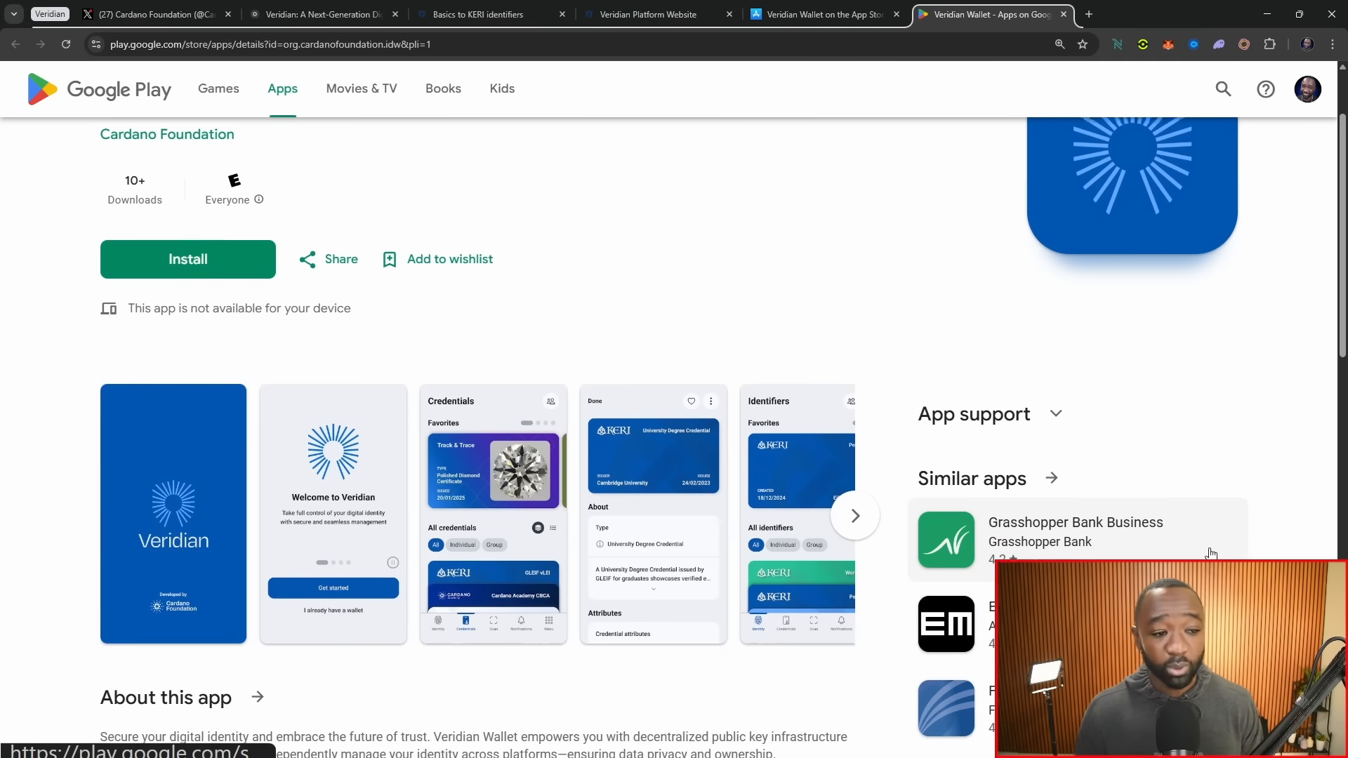
{"action": "scroll", "scroll_direction": "down", "scroll_amount": 3}
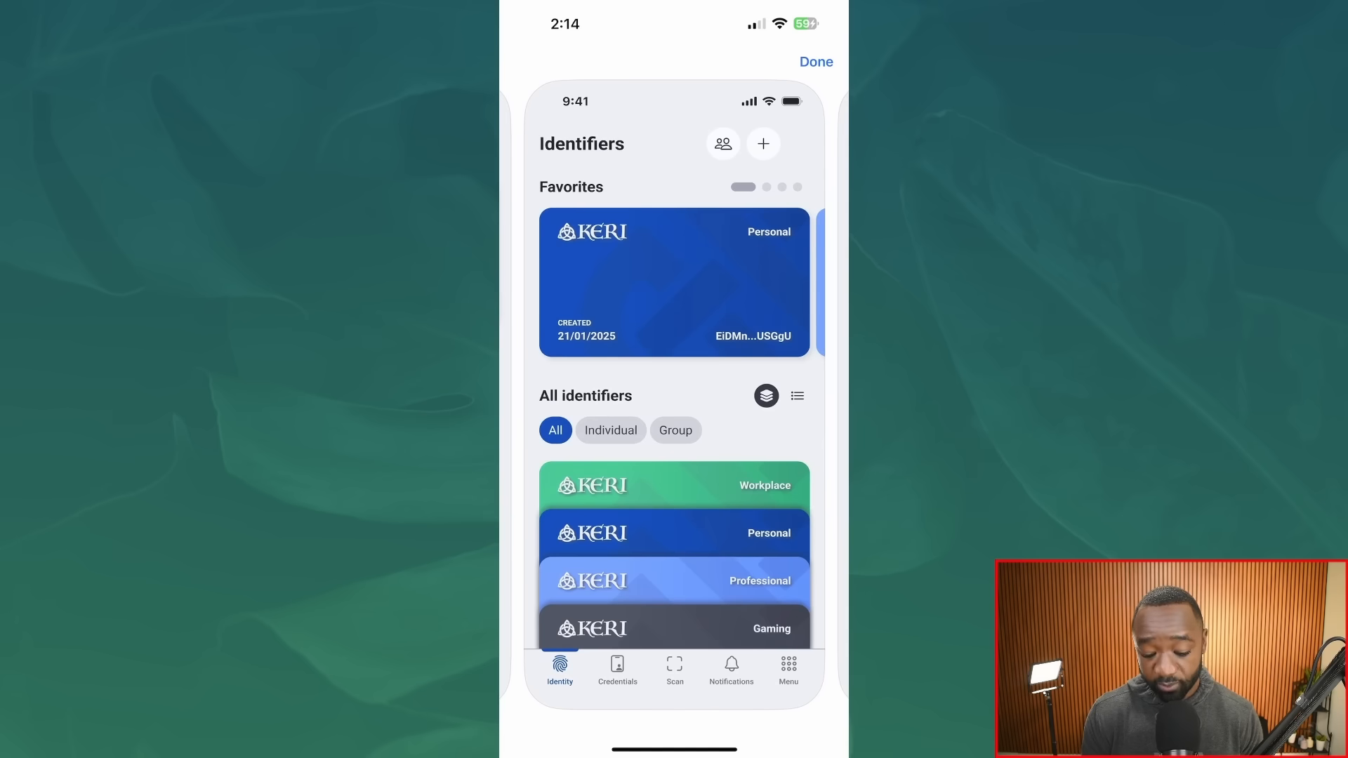
Close the Veridian Wallet screenshot viewer on the iPhone App Store
{"action": "left_click", "coordinate": [764, 143]}
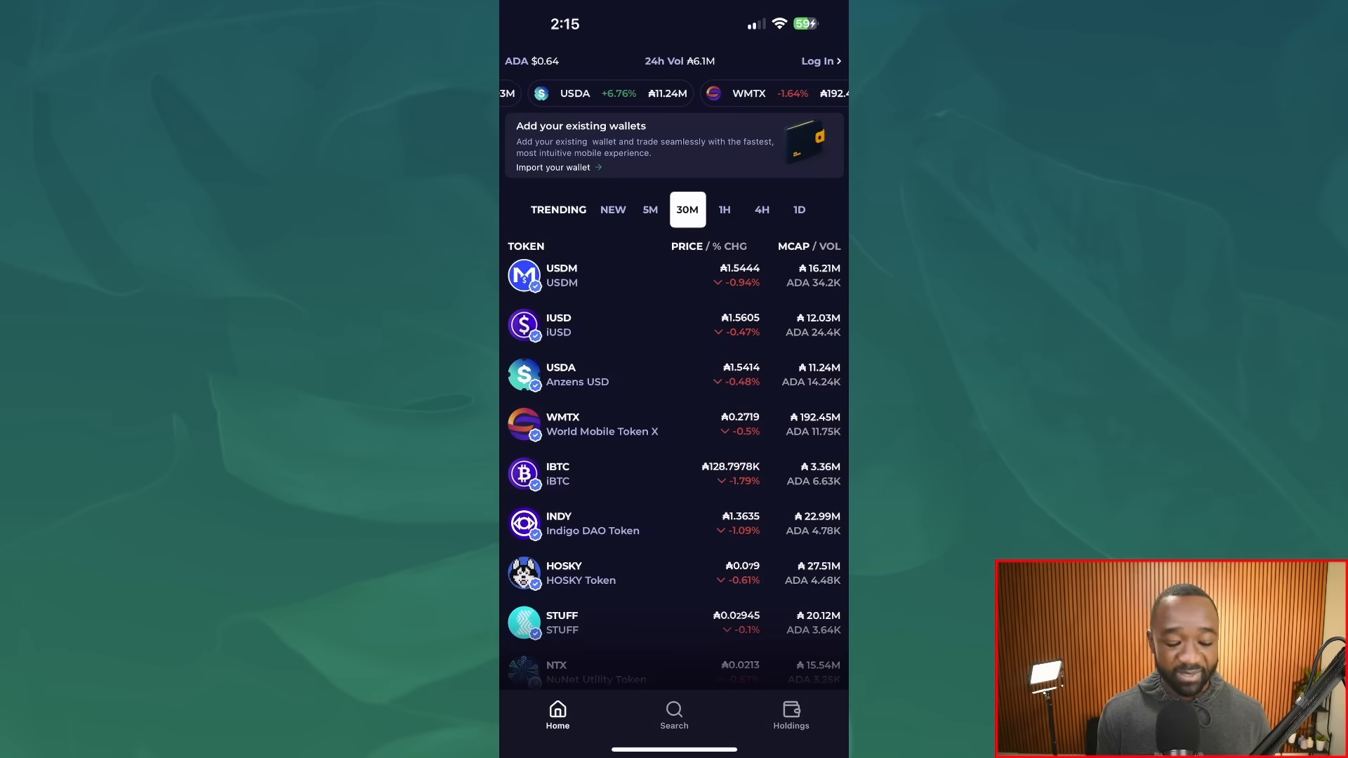
Scroll Comet's trending Cardano token list, then return to the Veridian Wallet App Store listing
{"action": "scroll", "scroll_direction": "down", "scroll_amount": 3}
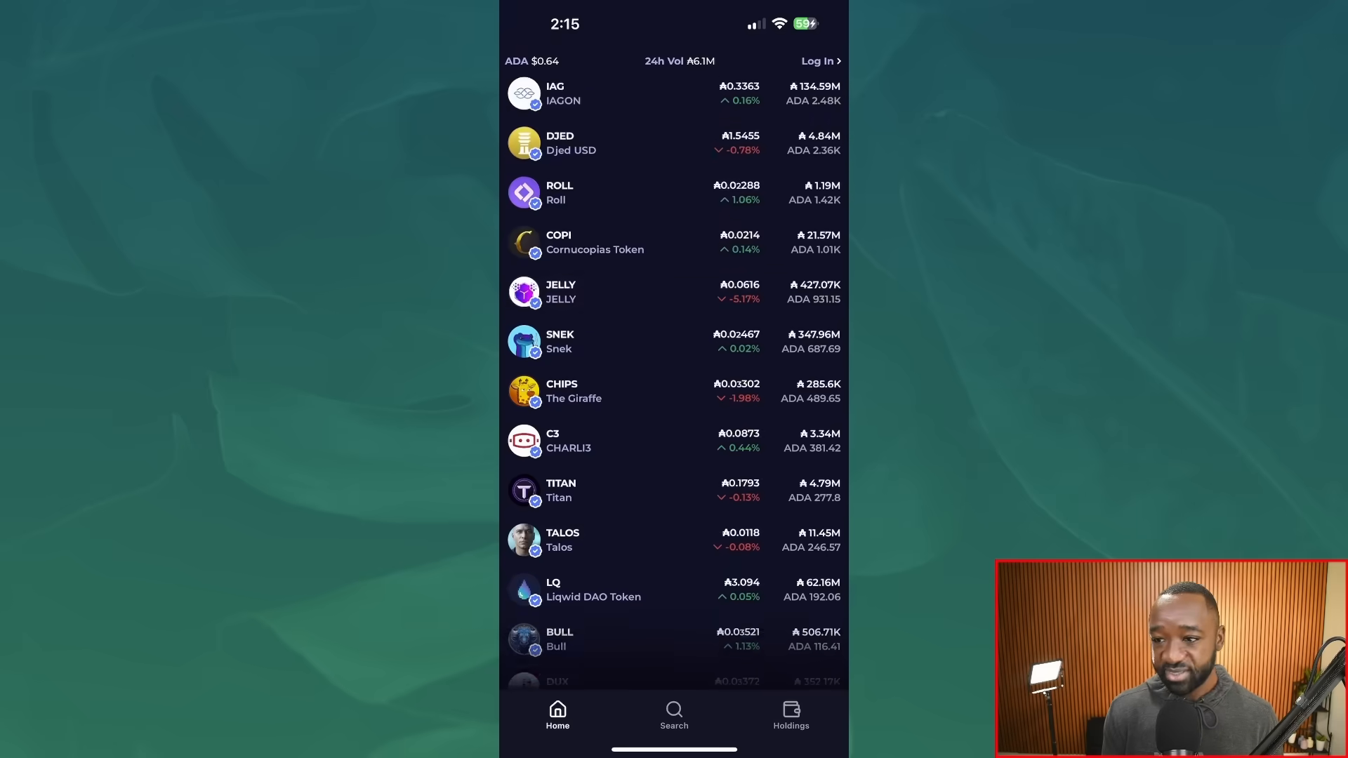
{"action": "left_click", "coordinate": [562, 540]}
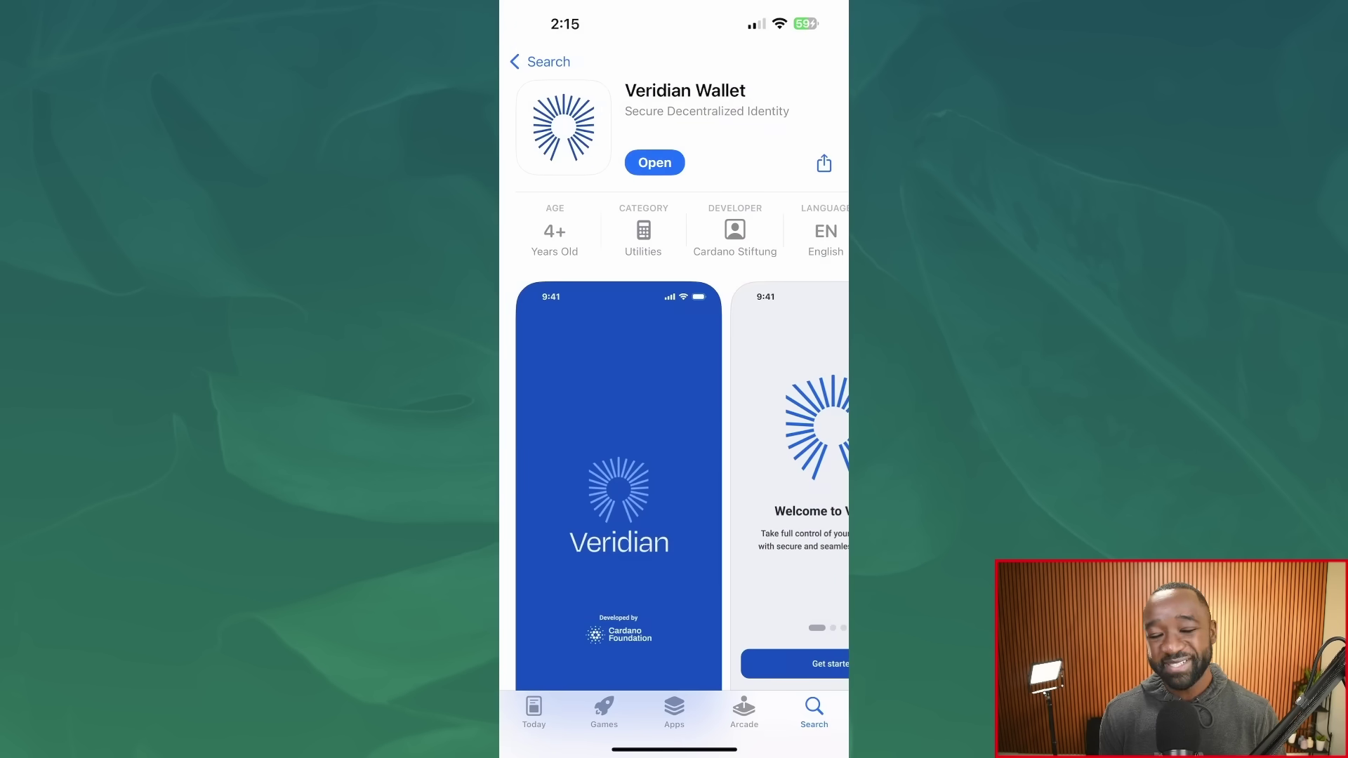
Open the Veridian Wallet screenshots full-size and page through Credentials, Identifiers and Membership ID details
{"action": "left_click", "coordinate": [619, 498]}
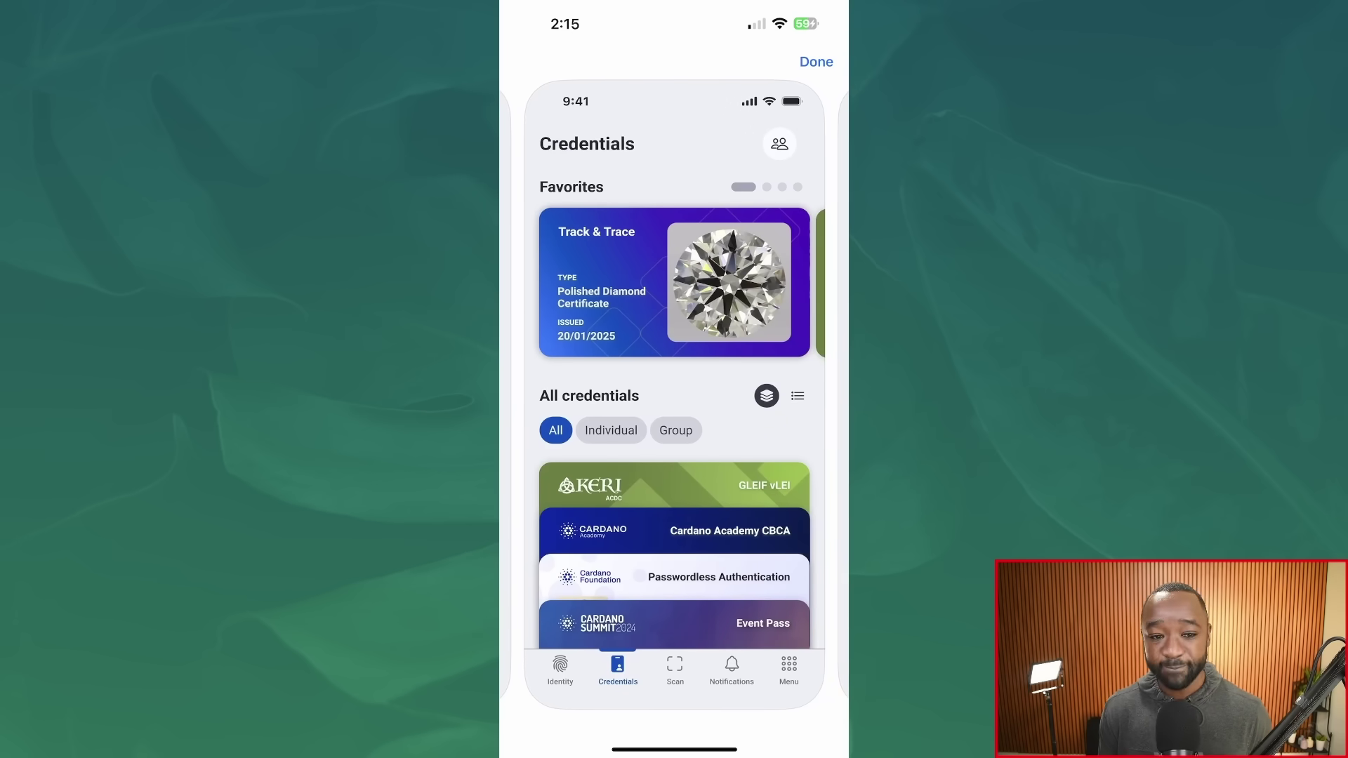
{"action": "left_click", "coordinate": [674, 485]}
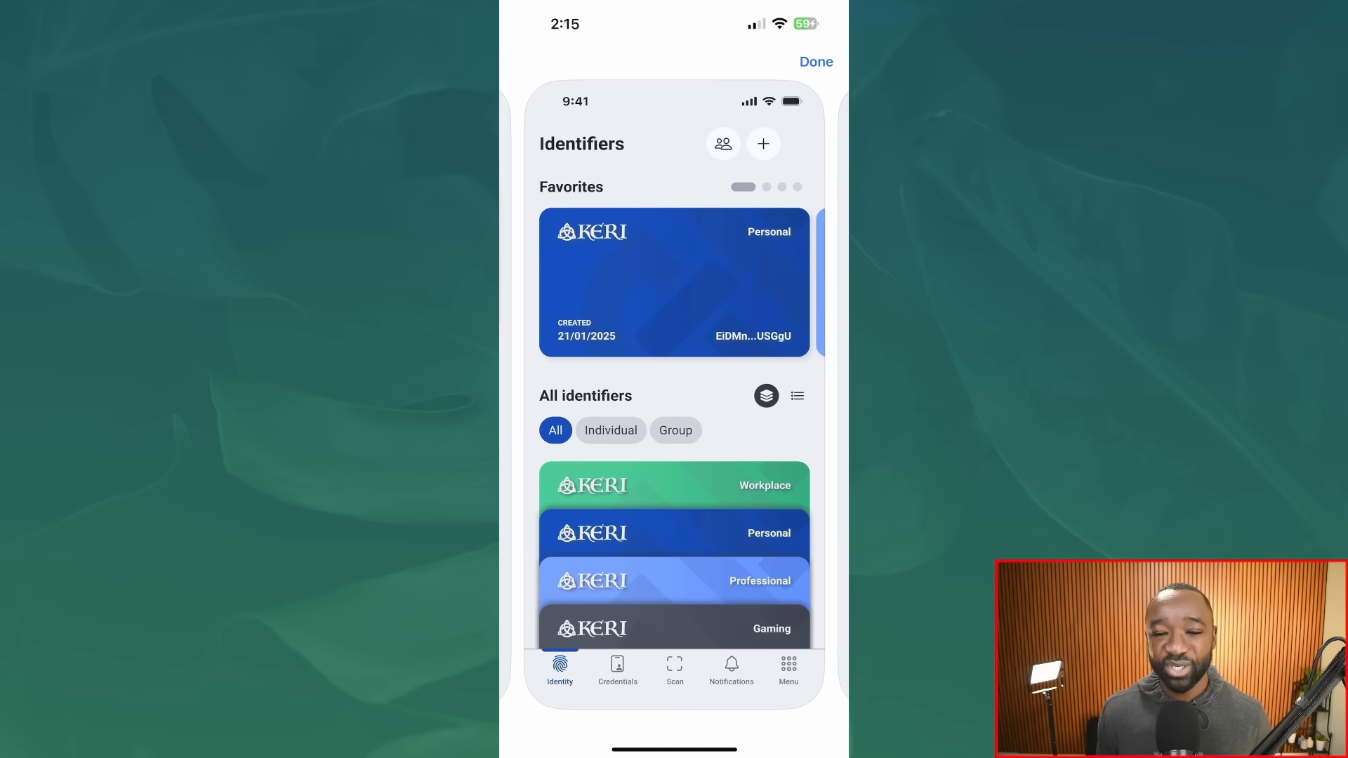
{"action": "left_click", "coordinate": [674, 533]}
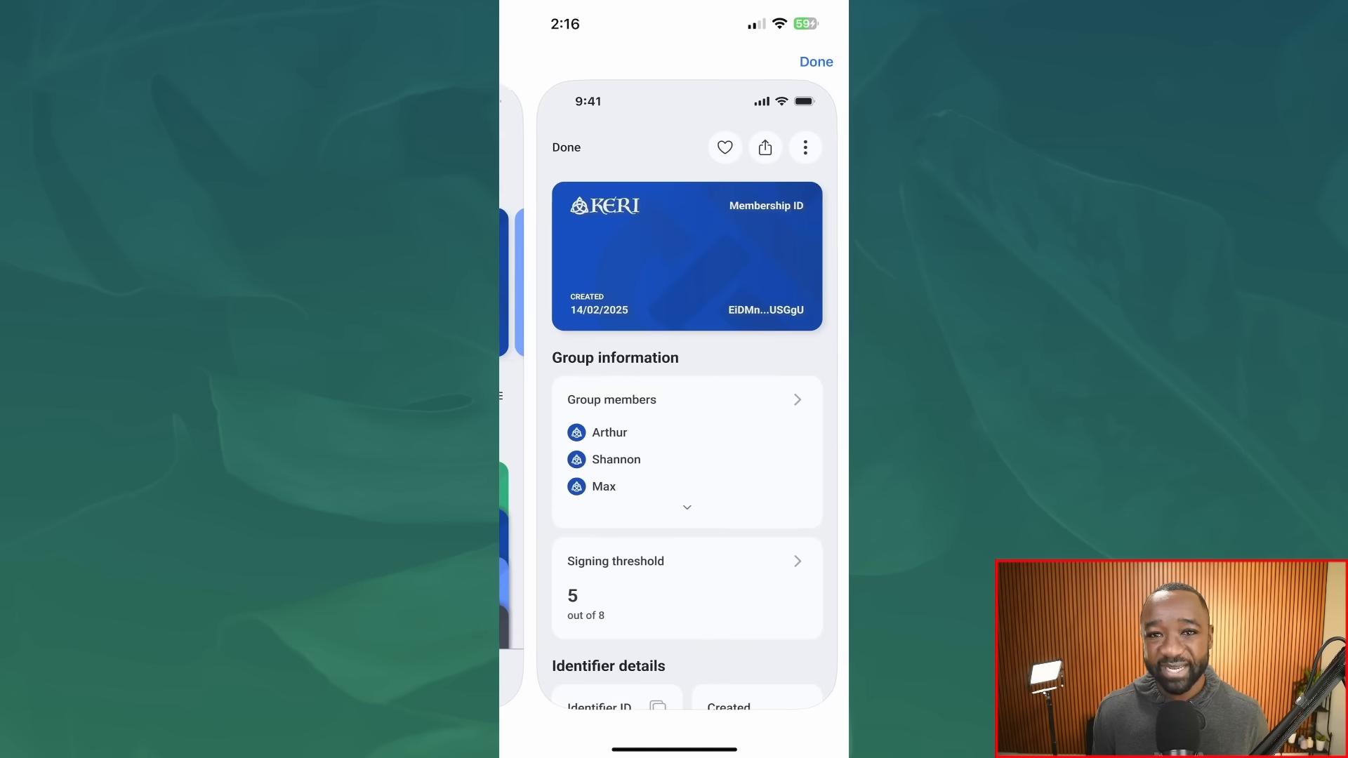